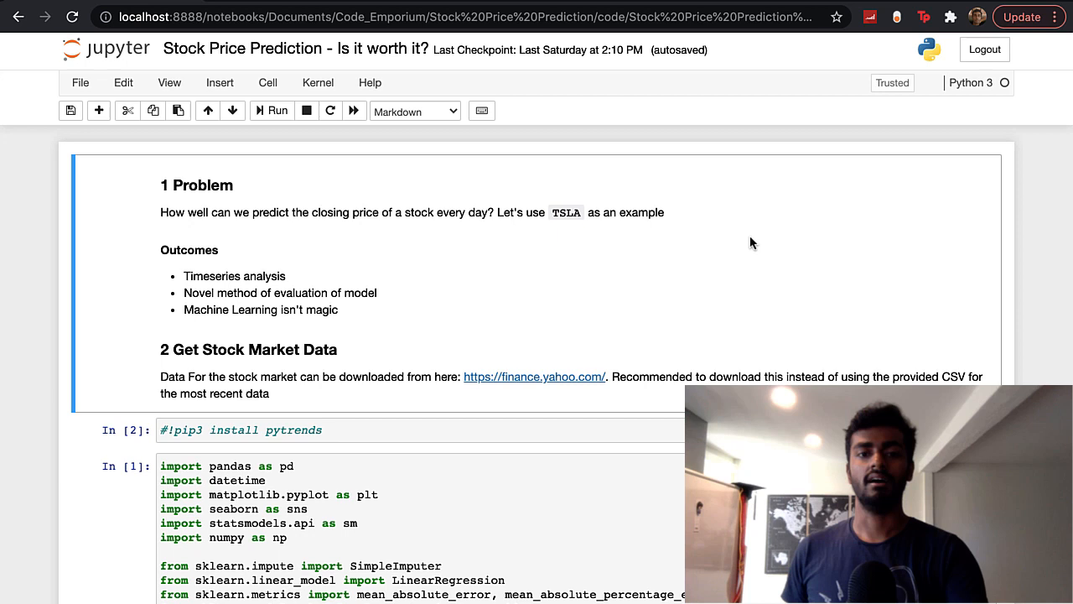
mouse_move(358, 317)
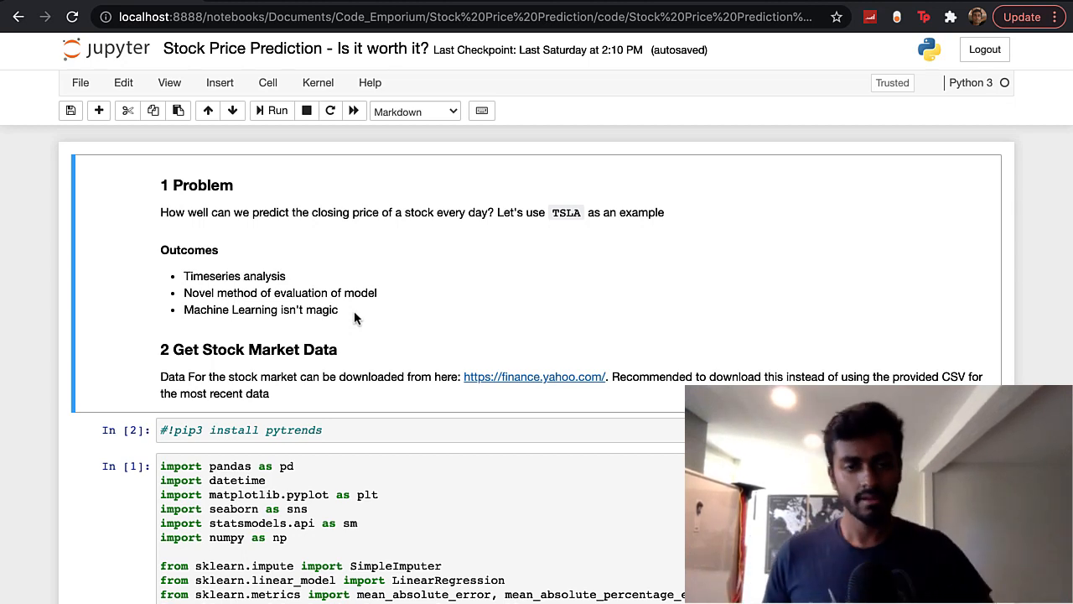
mouse_move(316, 365)
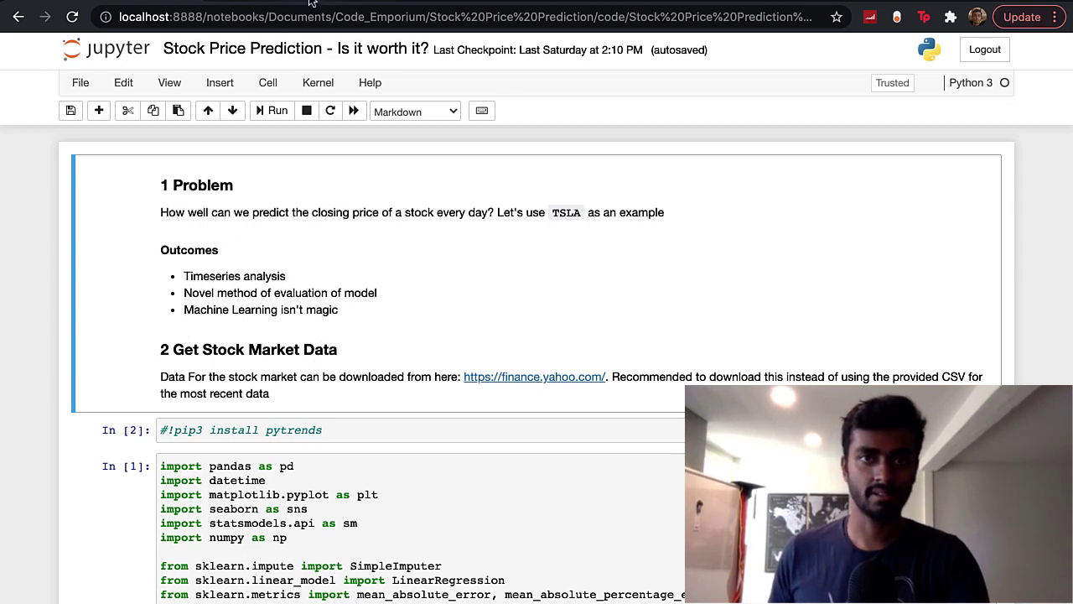
mouse_move(342, 342)
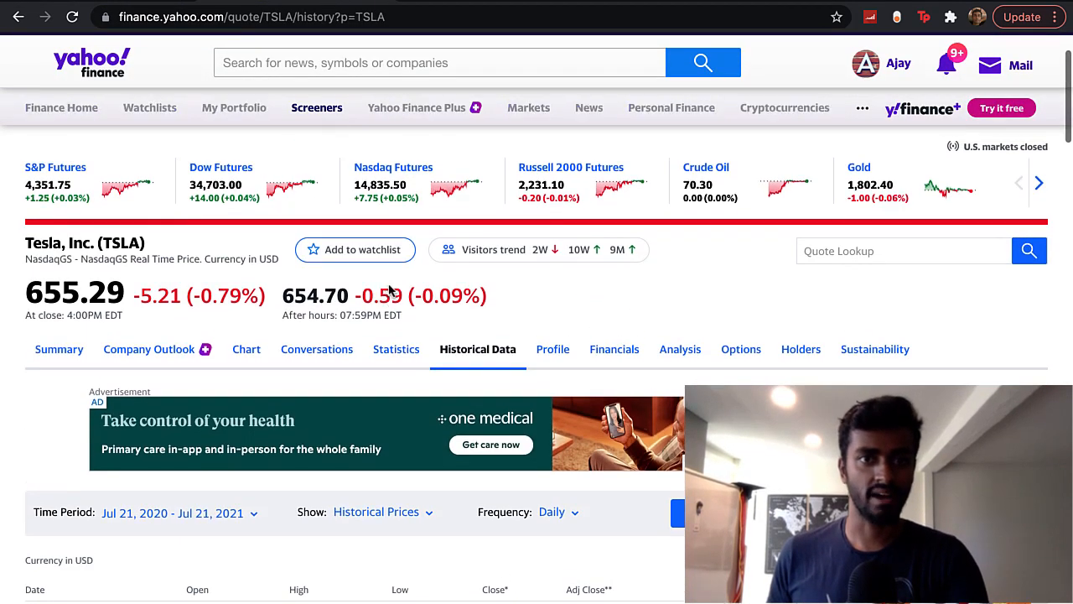
mouse_move(337, 193)
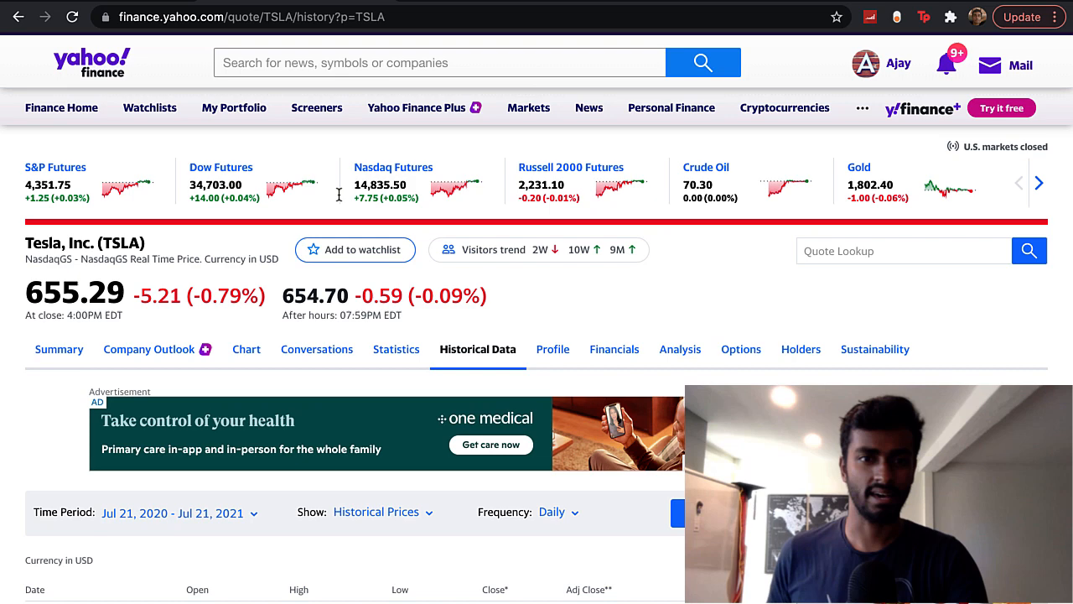
Step: Set the TSLA historical data time period to Max (Jun 28, 2010 – Jul 20, 2021) and apply it
scroll(down, 3)
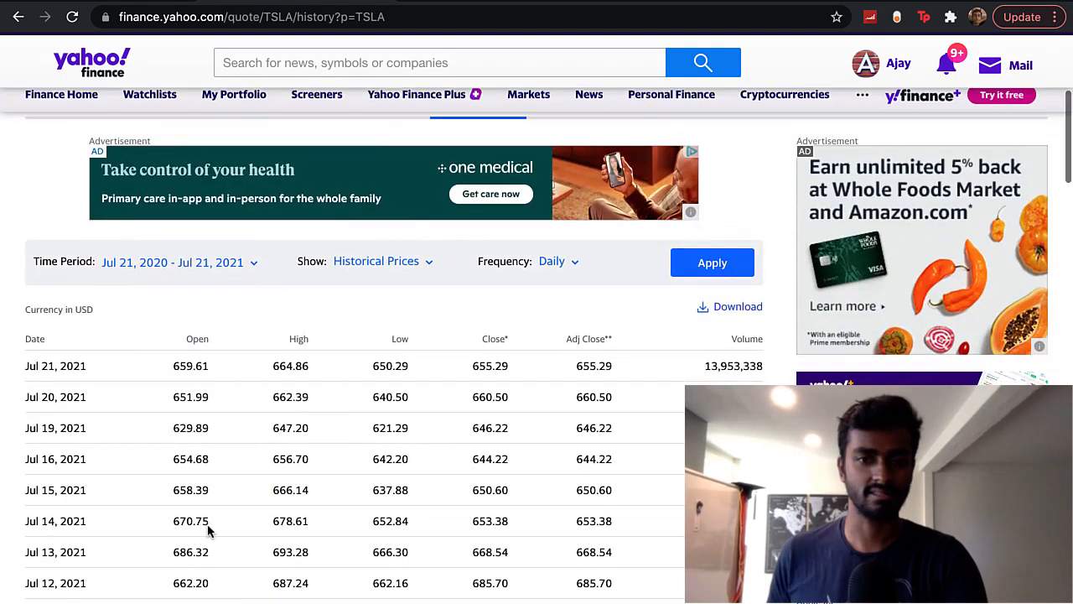
scroll(down, 3)
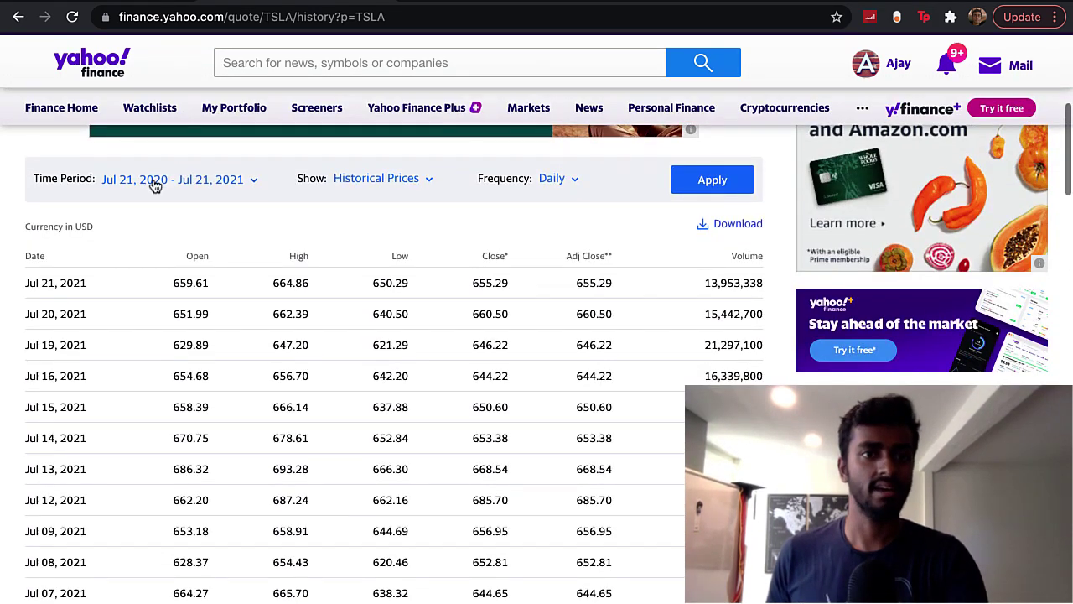
click(172, 177)
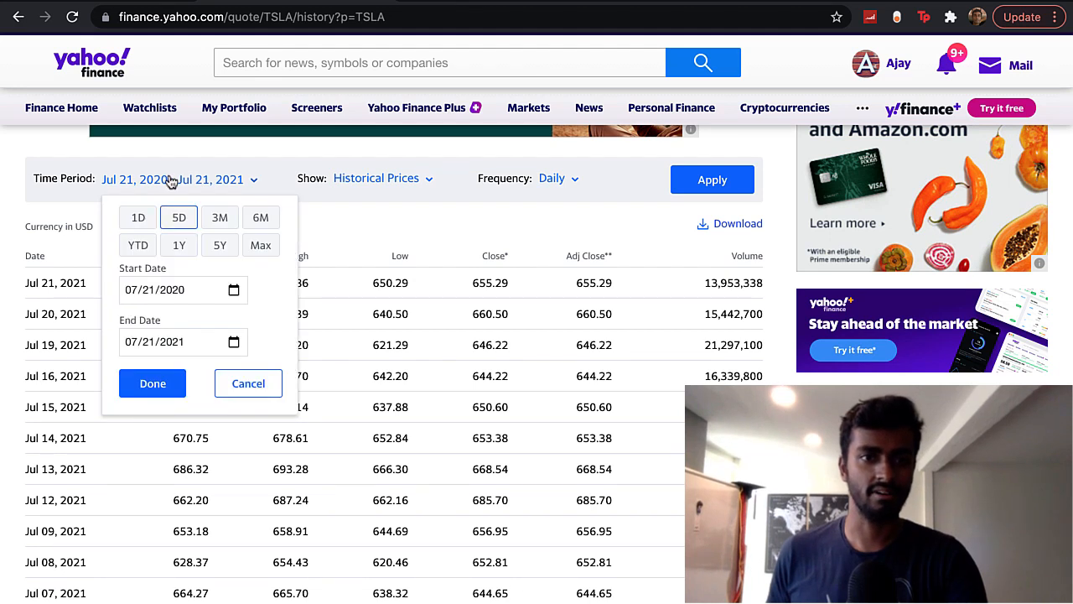
click(151, 382)
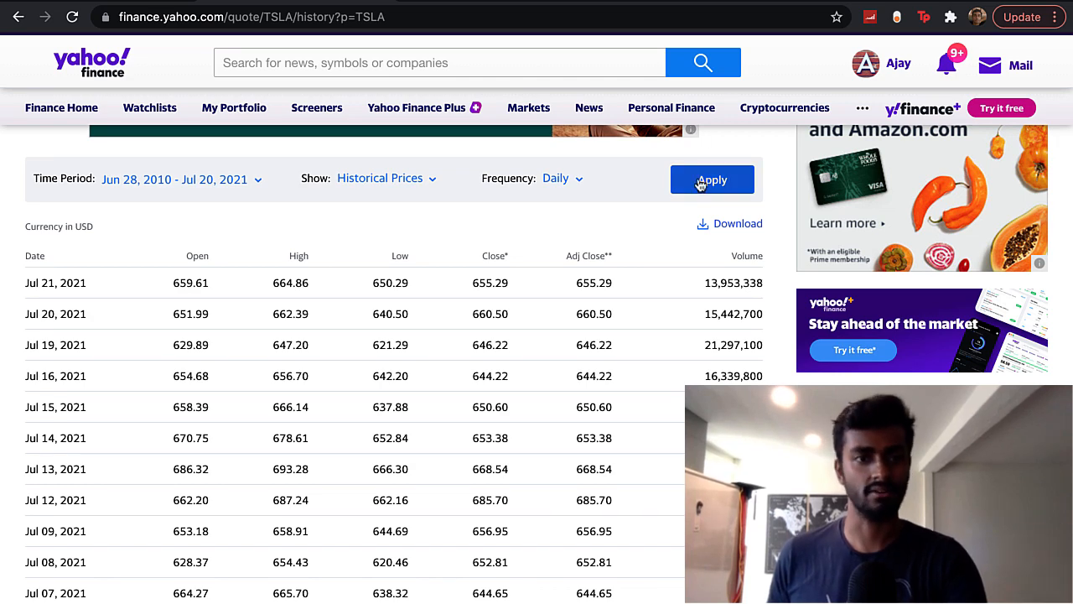
click(711, 179)
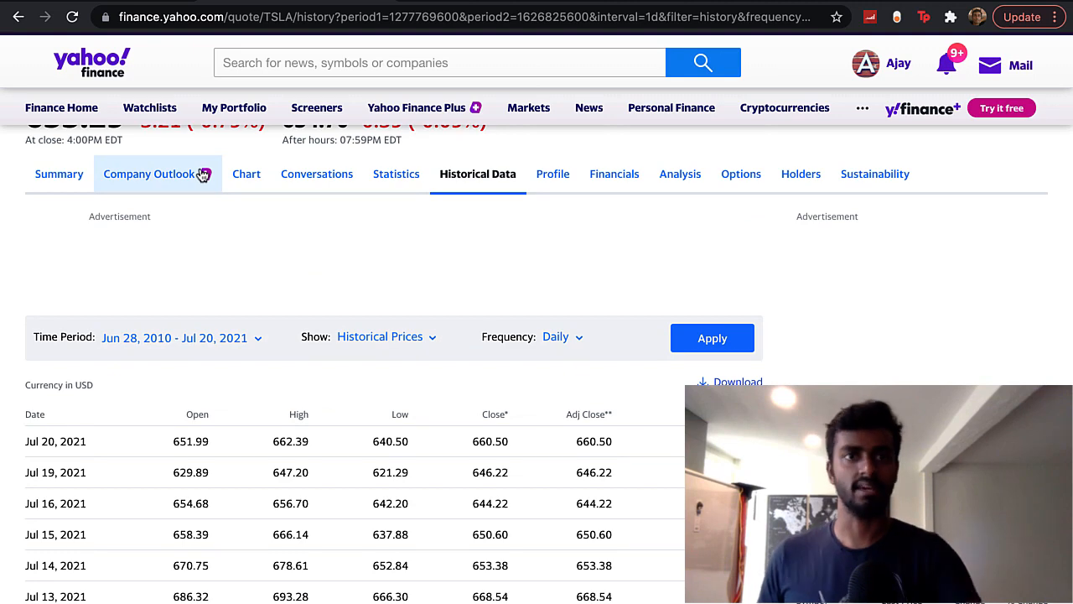
mouse_move(182, 65)
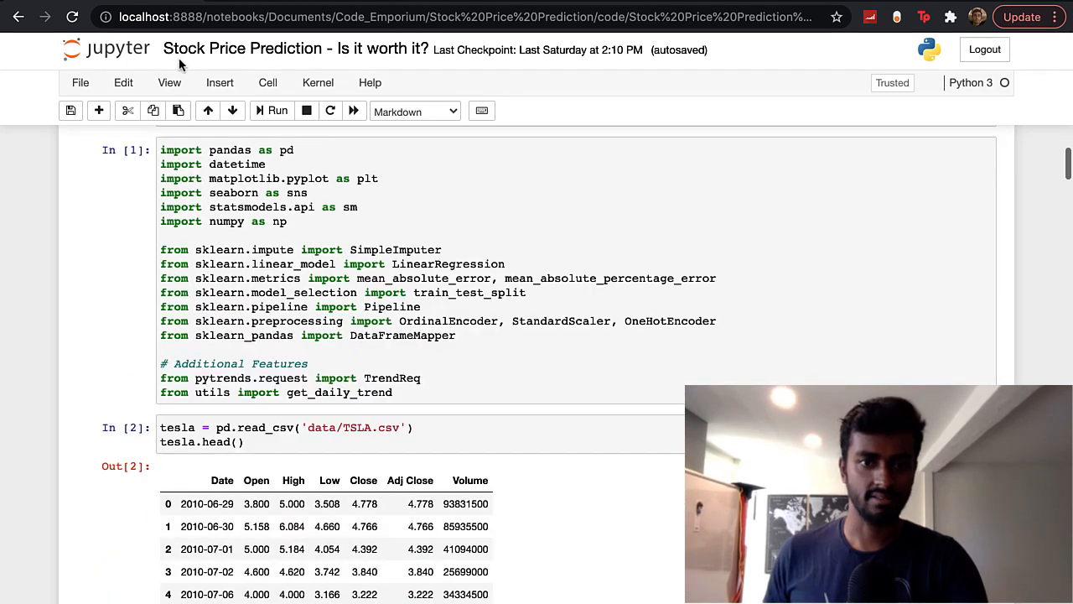
Step: Scroll the notebook down to the tesla.head() preview starting 2010-06-29
scroll(down, 3)
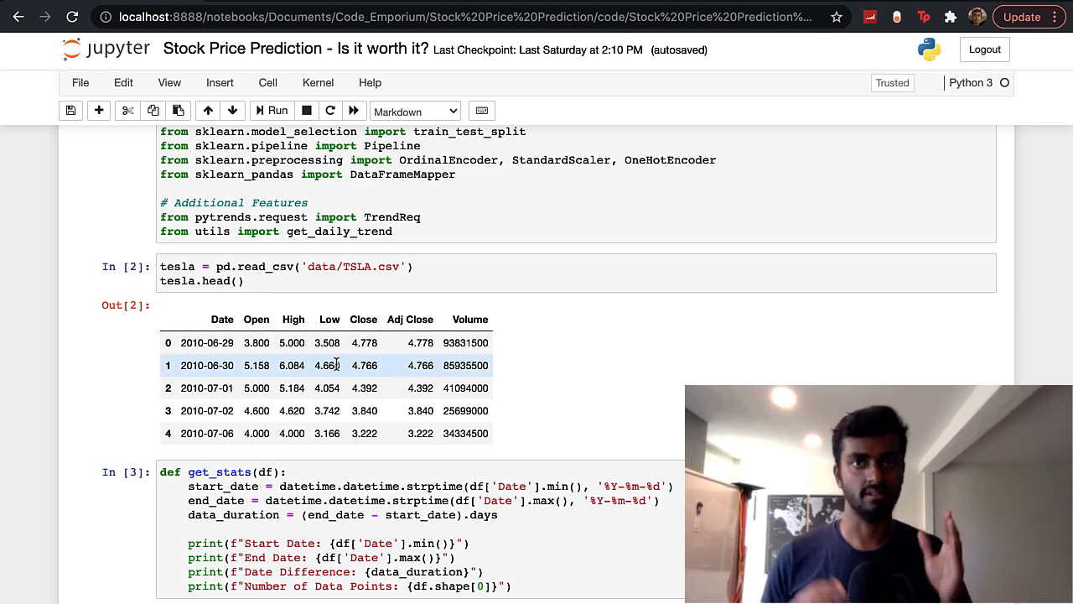
mouse_move(339, 372)
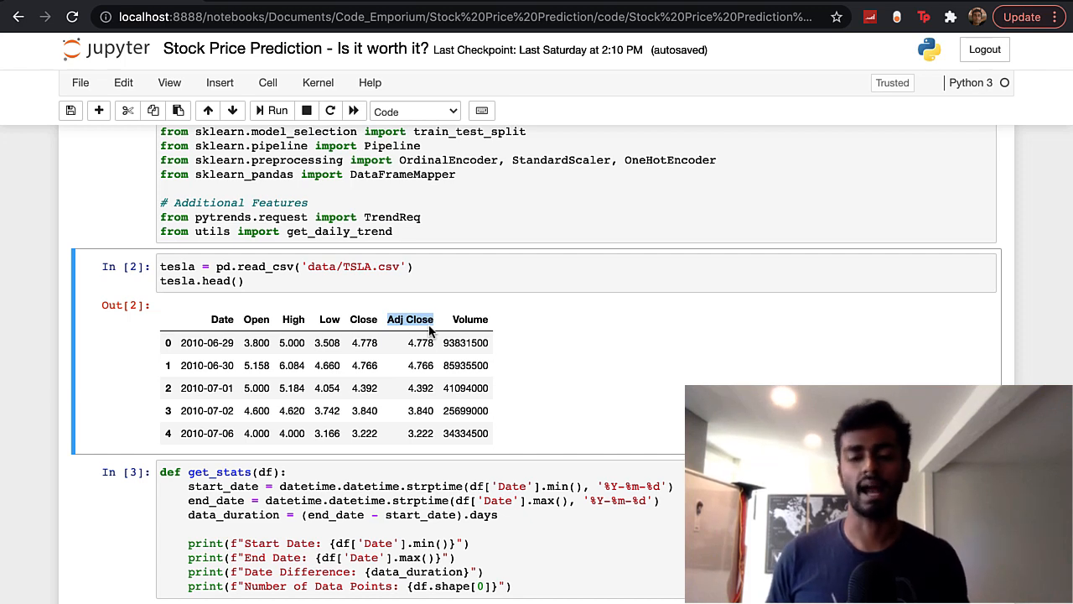
mouse_move(372, 319)
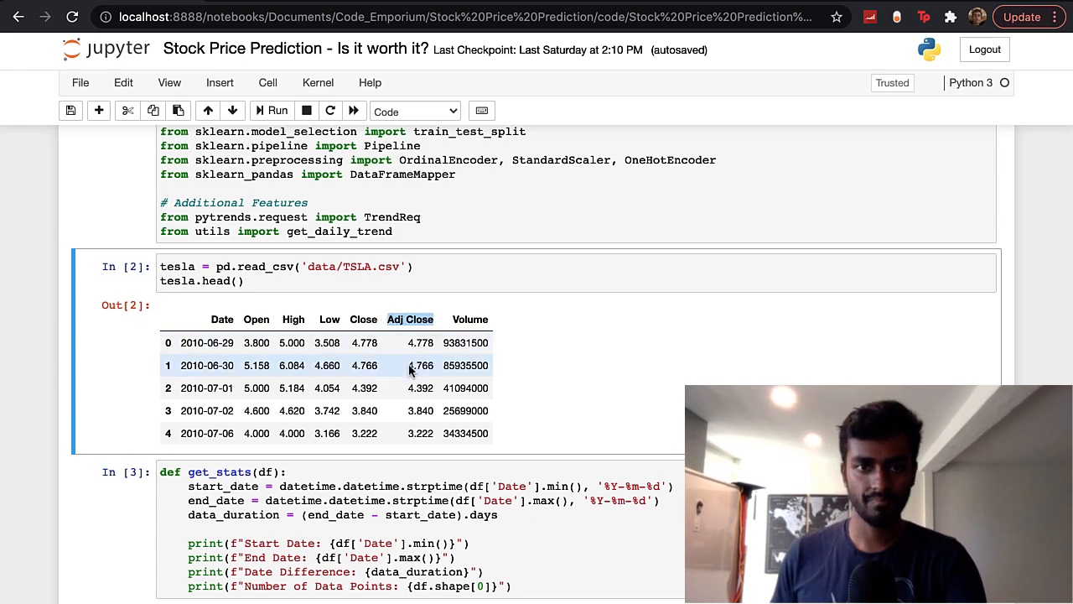
scroll(down, 3)
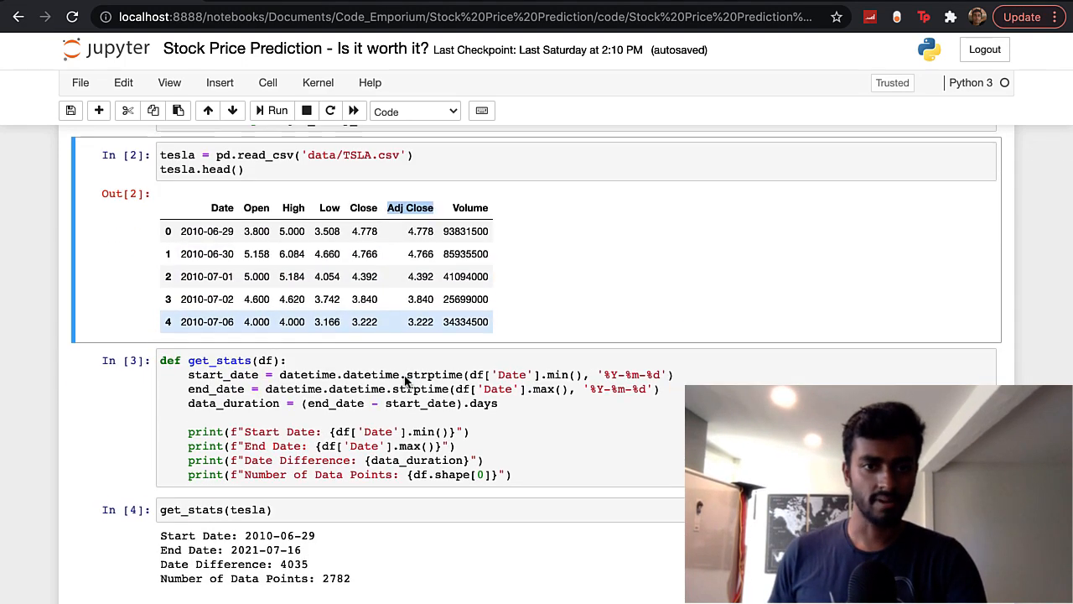
scroll(down, 3)
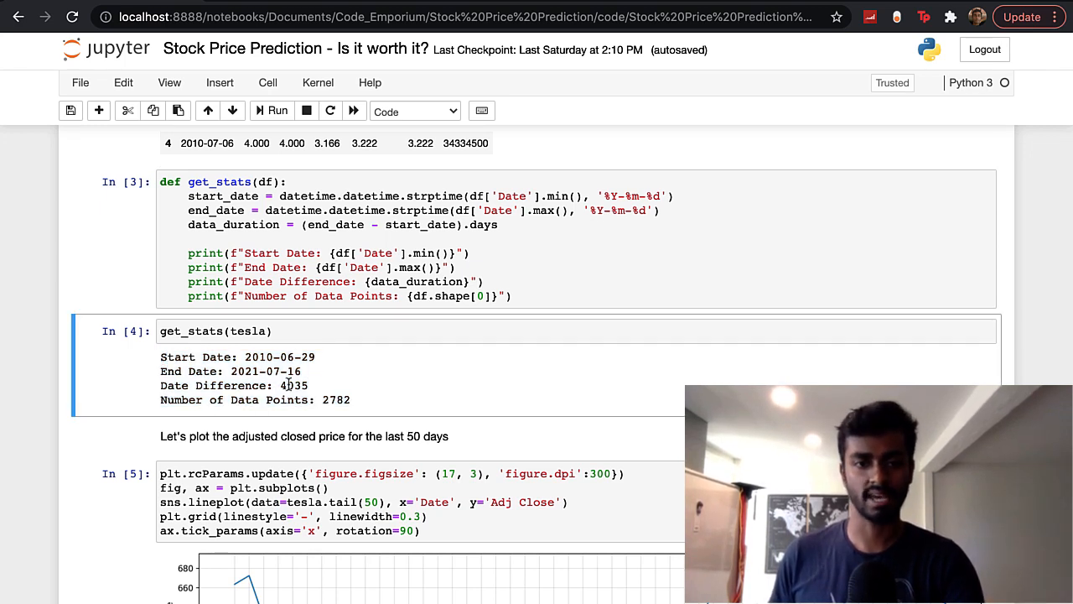
double_click(293, 384)
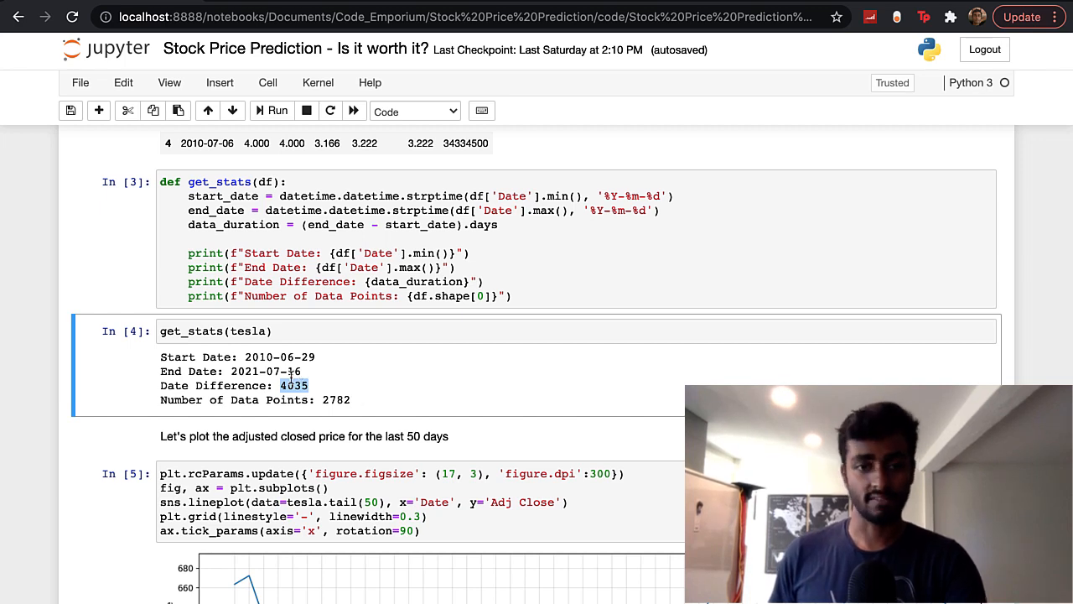
double_click(336, 400)
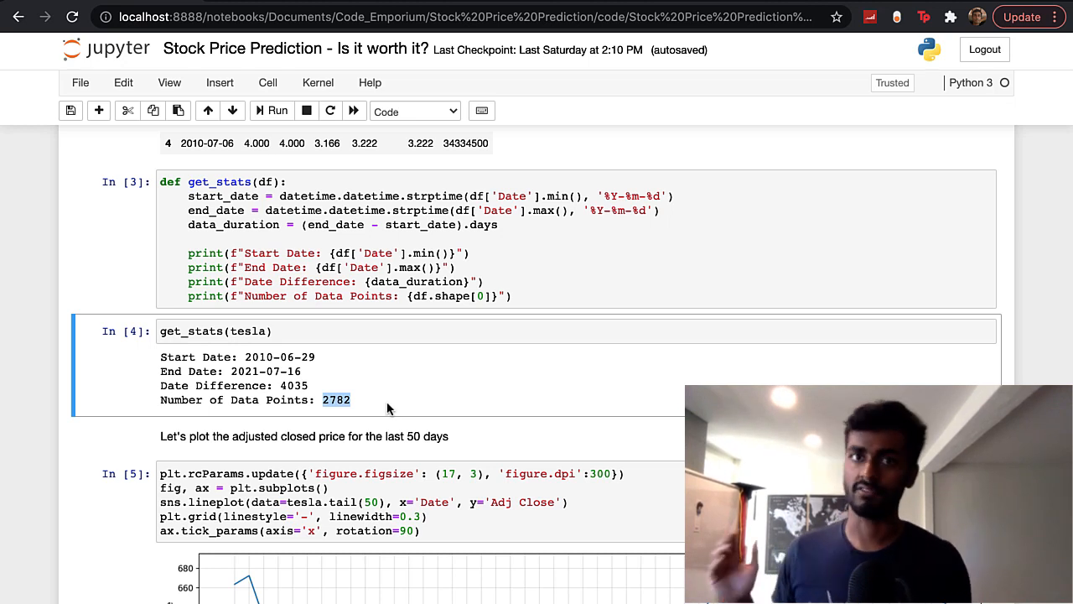
mouse_move(292, 385)
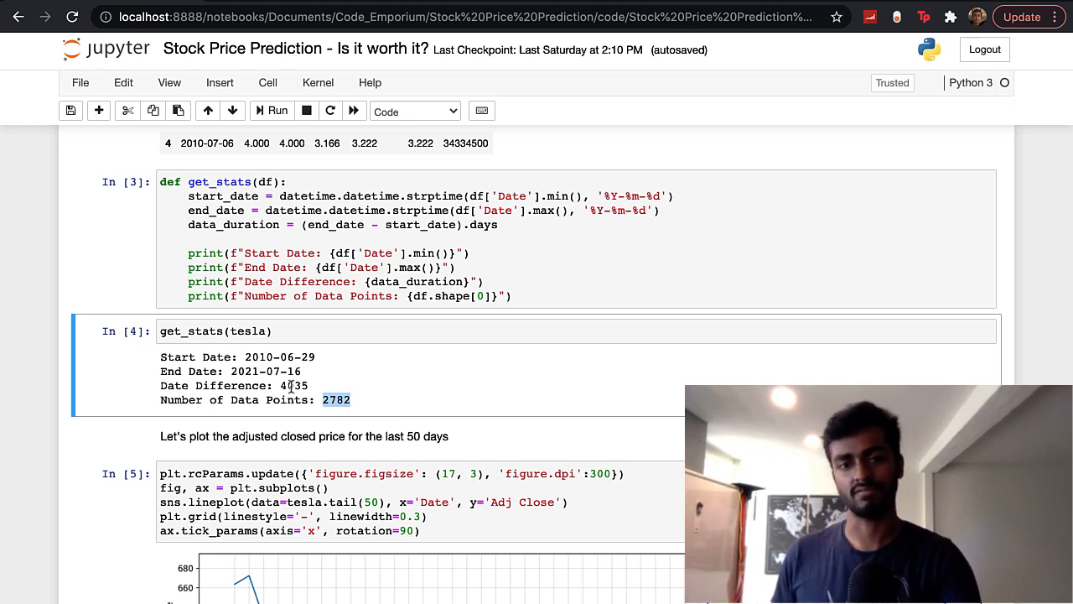
double_click(294, 384)
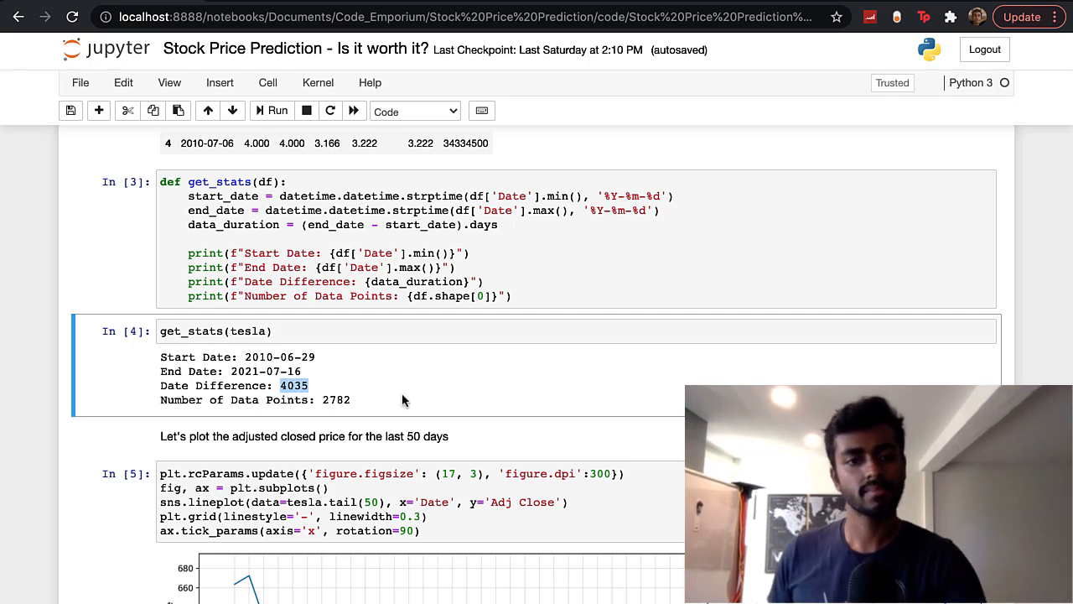
mouse_move(399, 416)
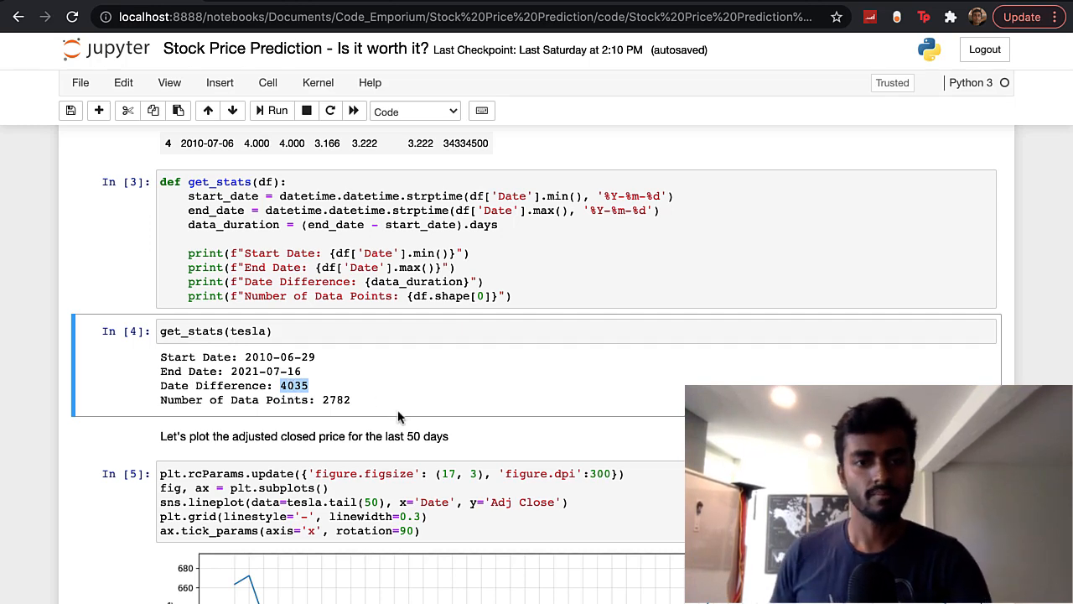
scroll(down, 3)
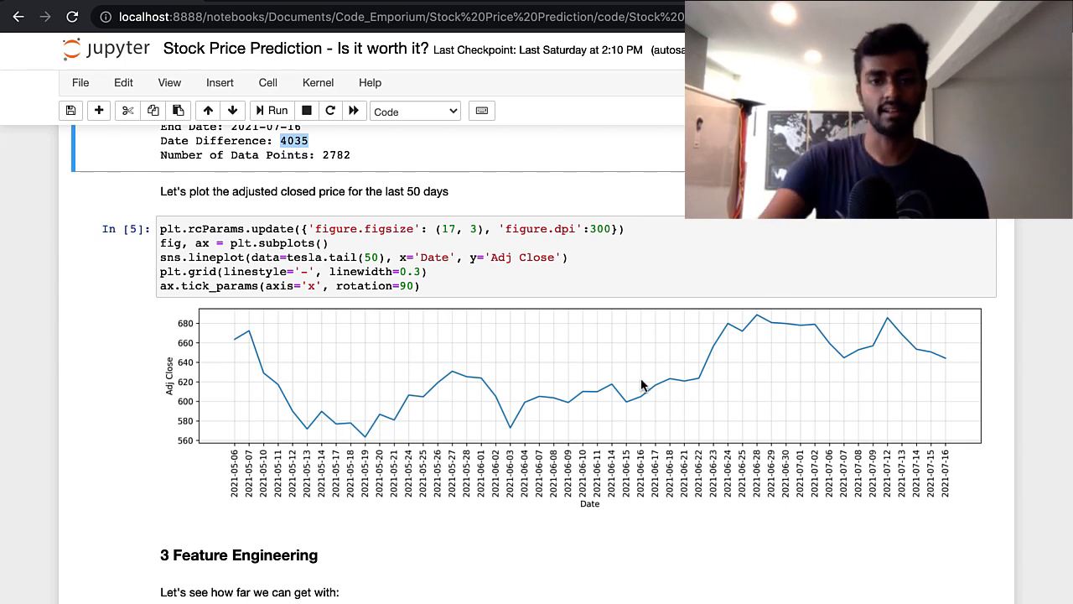
mouse_move(607, 413)
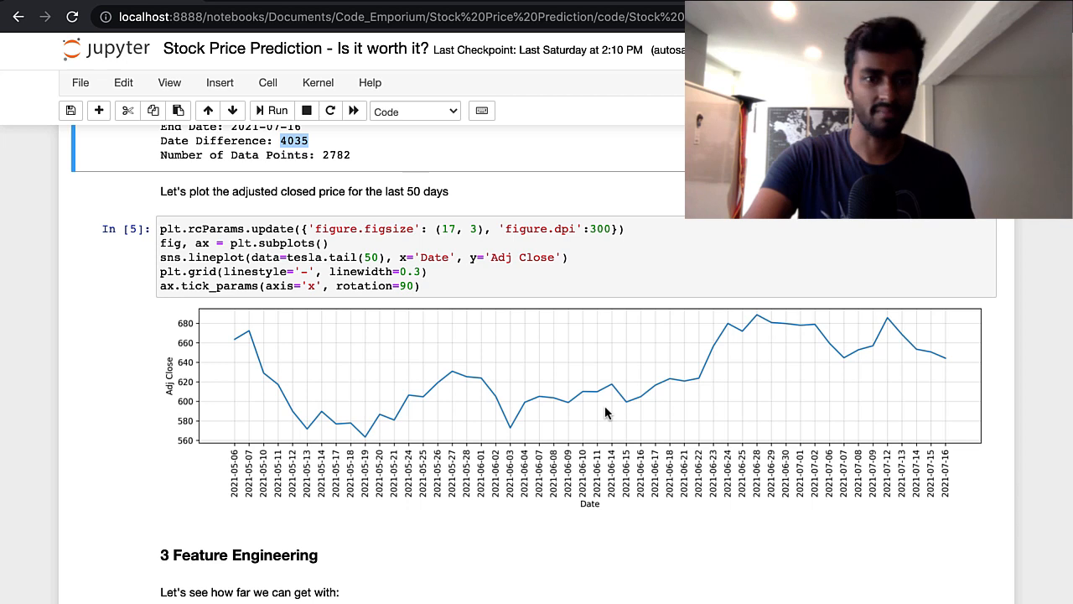
mouse_move(620, 412)
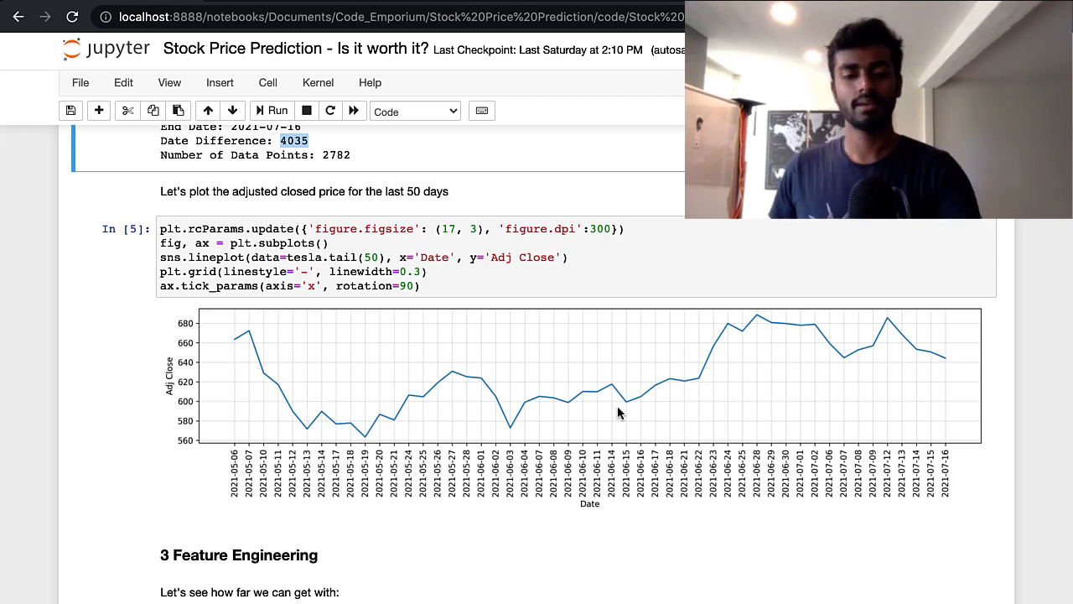
scroll(down, 3)
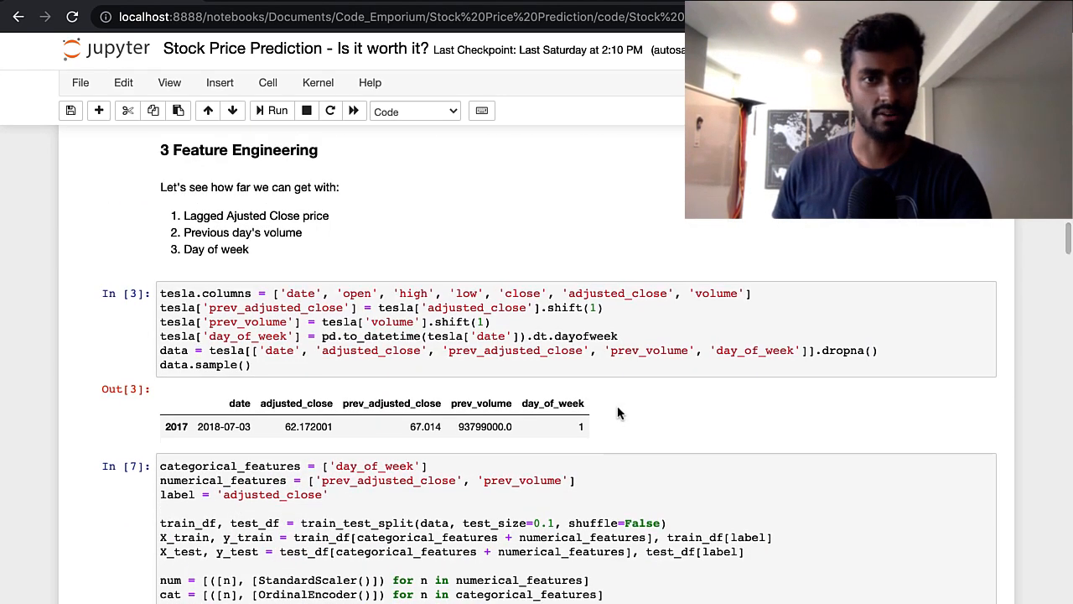
scroll(down, 3)
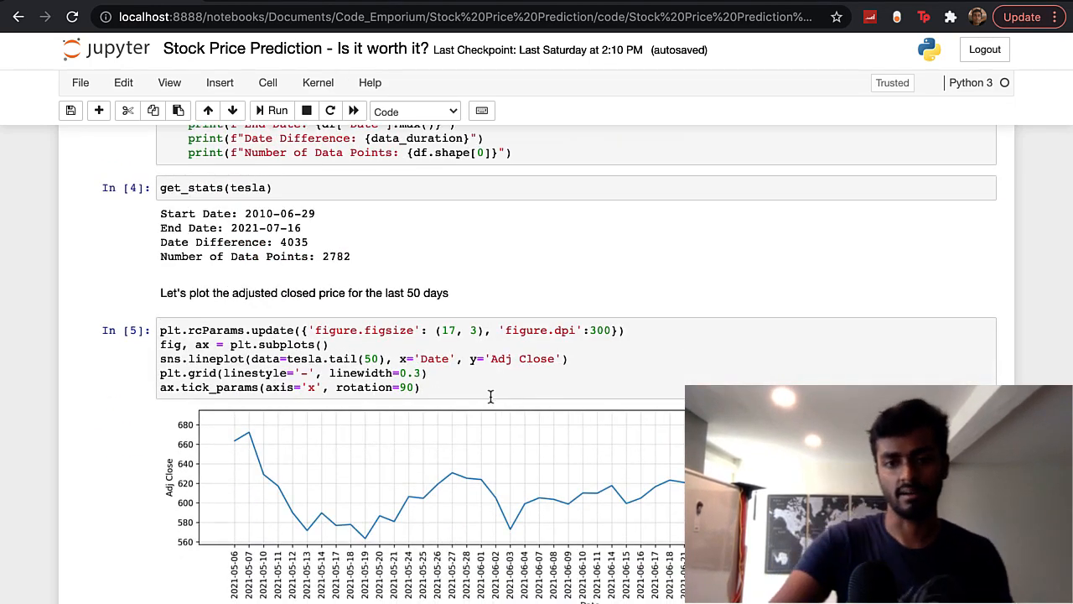
scroll(down, 3)
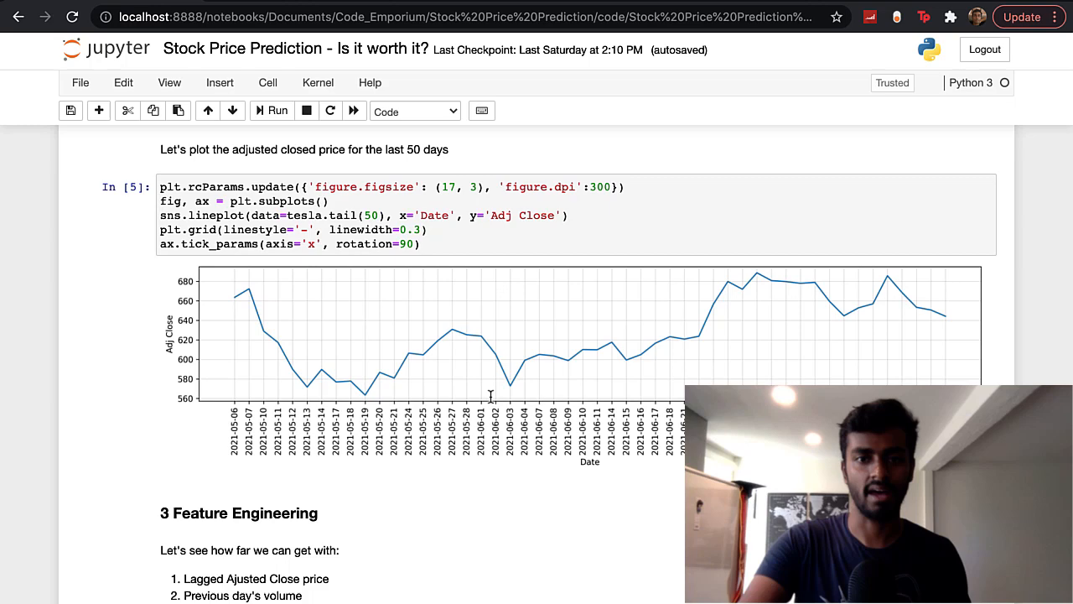
scroll(down, 3)
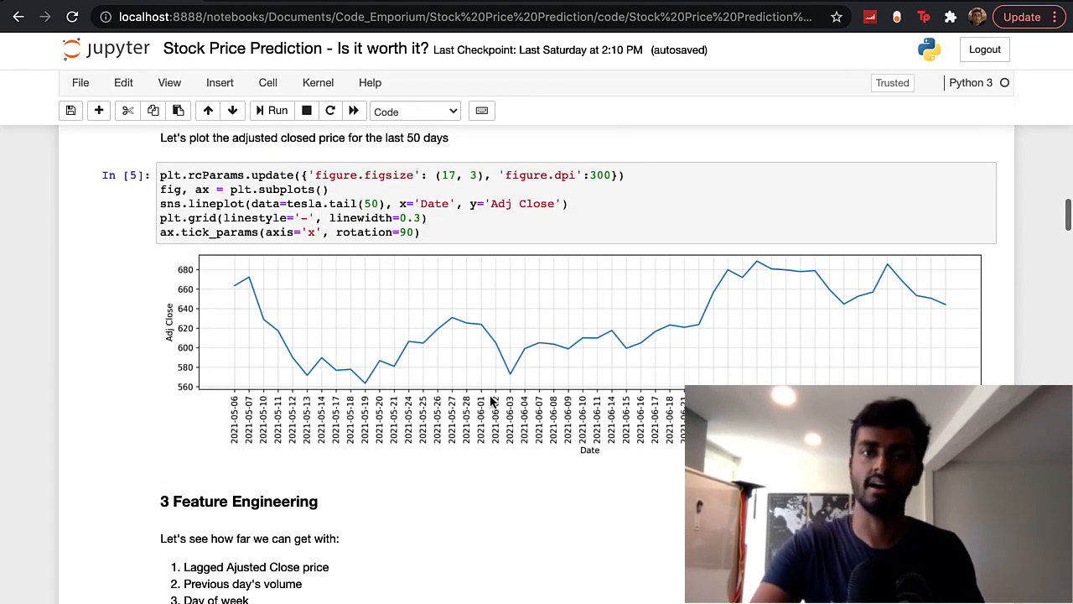
scroll(down, 3)
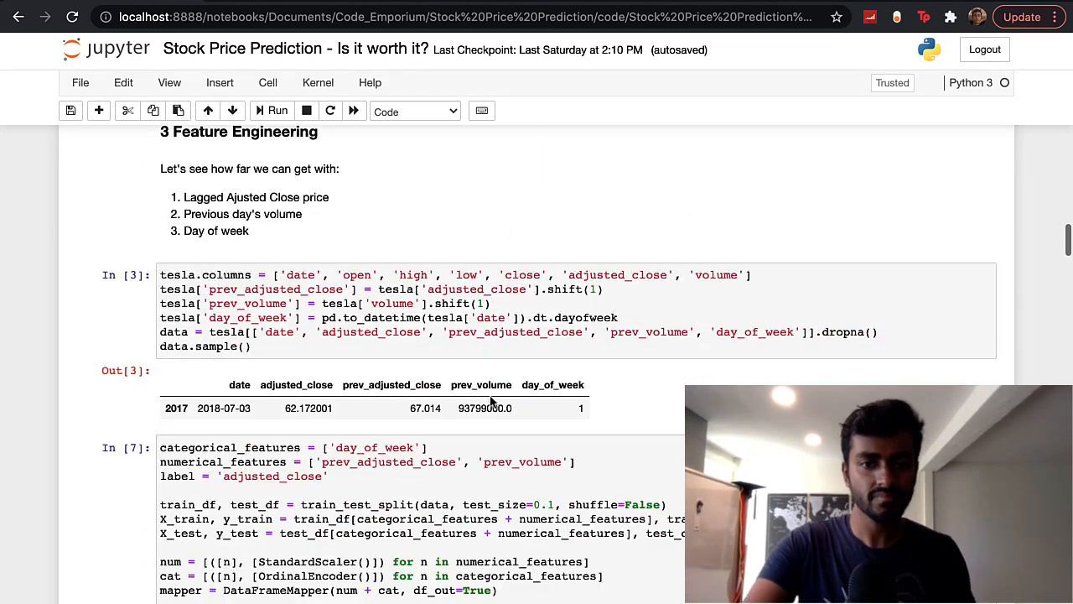
scroll(down, 3)
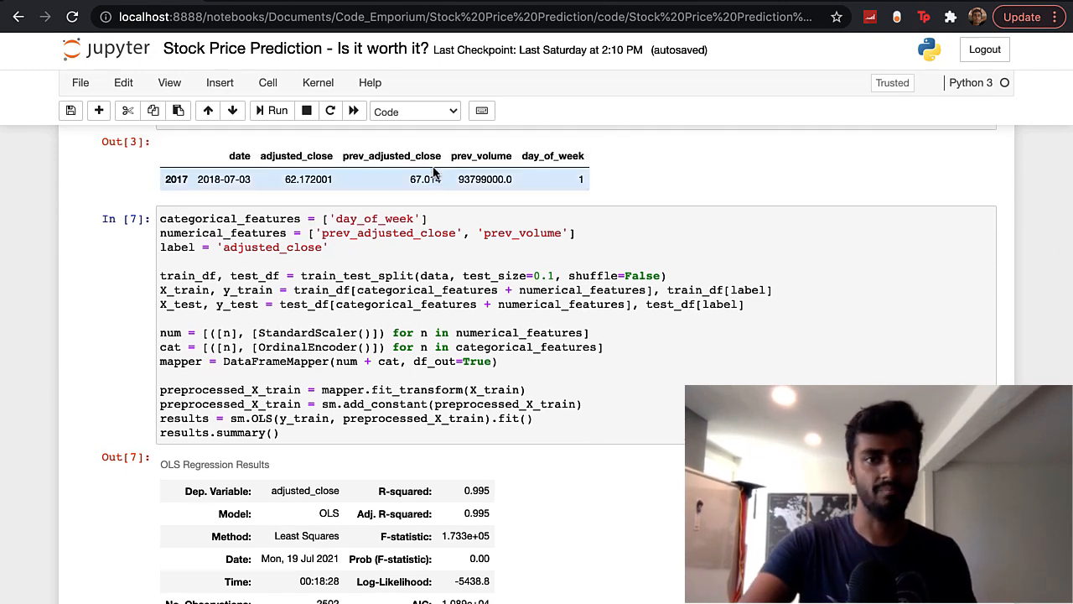
scroll(up, 3)
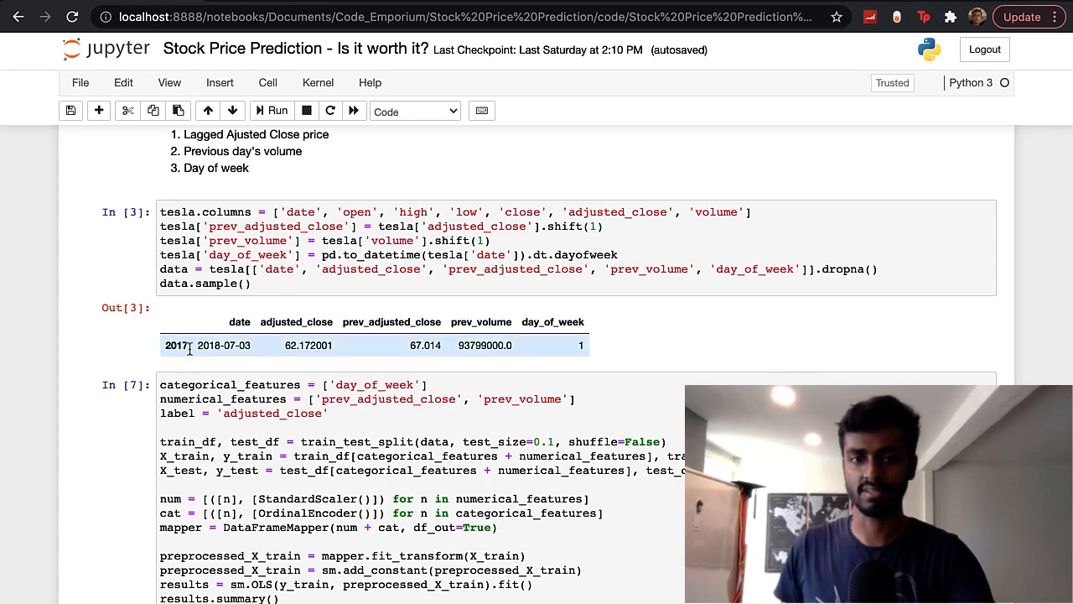
click(296, 322)
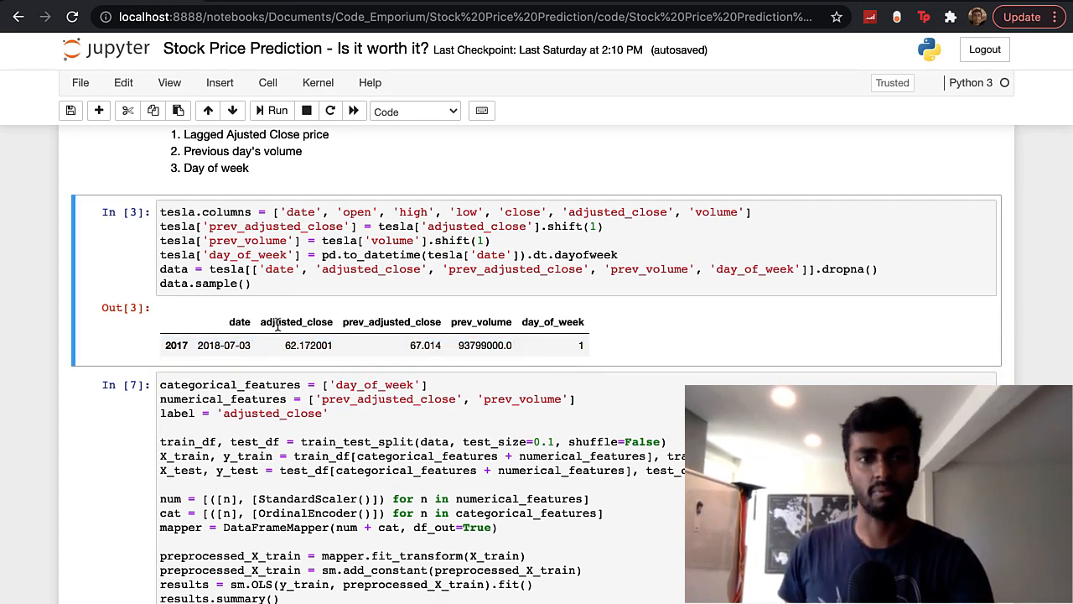
double_click(296, 322)
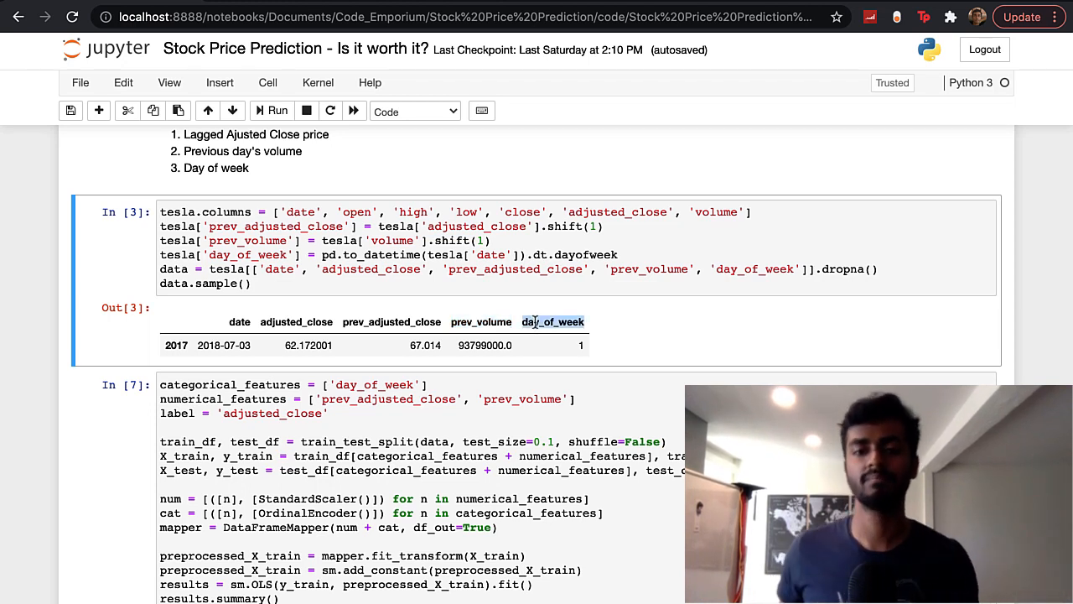
mouse_move(388, 364)
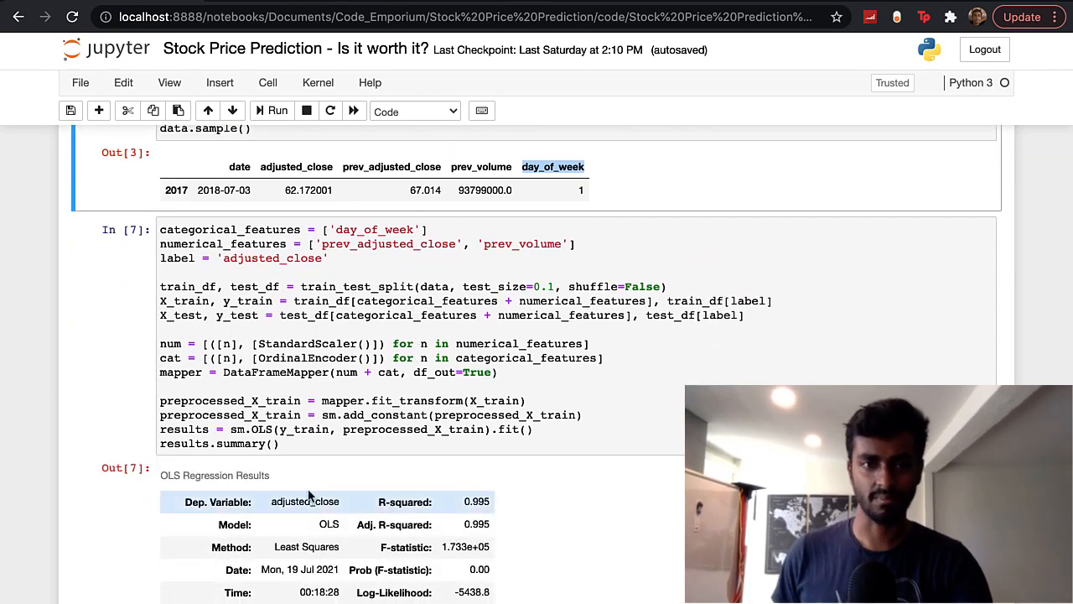
scroll(down, 3)
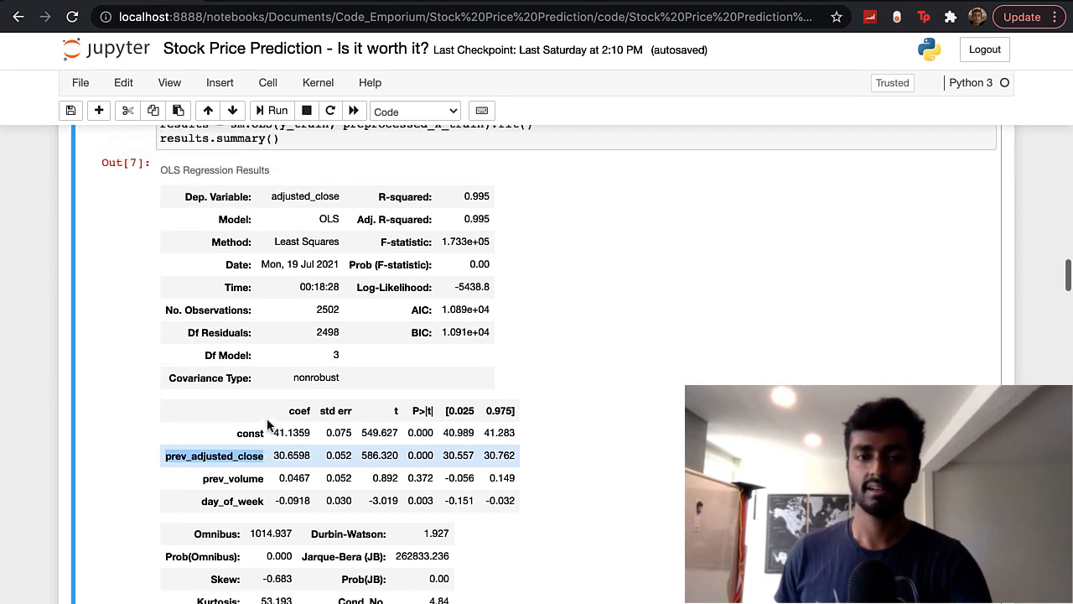
scroll(down, 3)
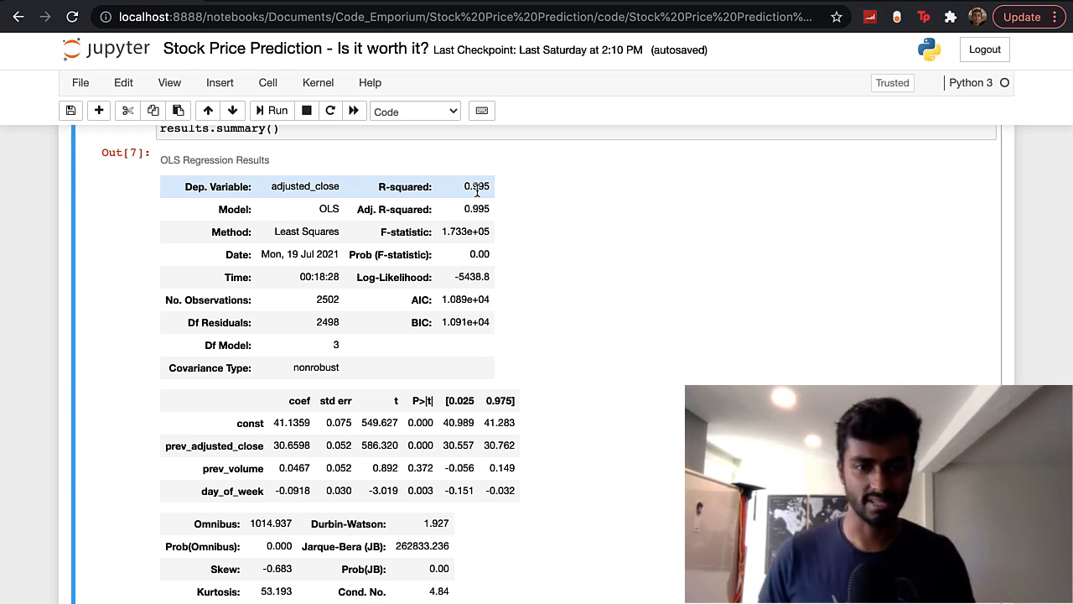
mouse_move(355, 295)
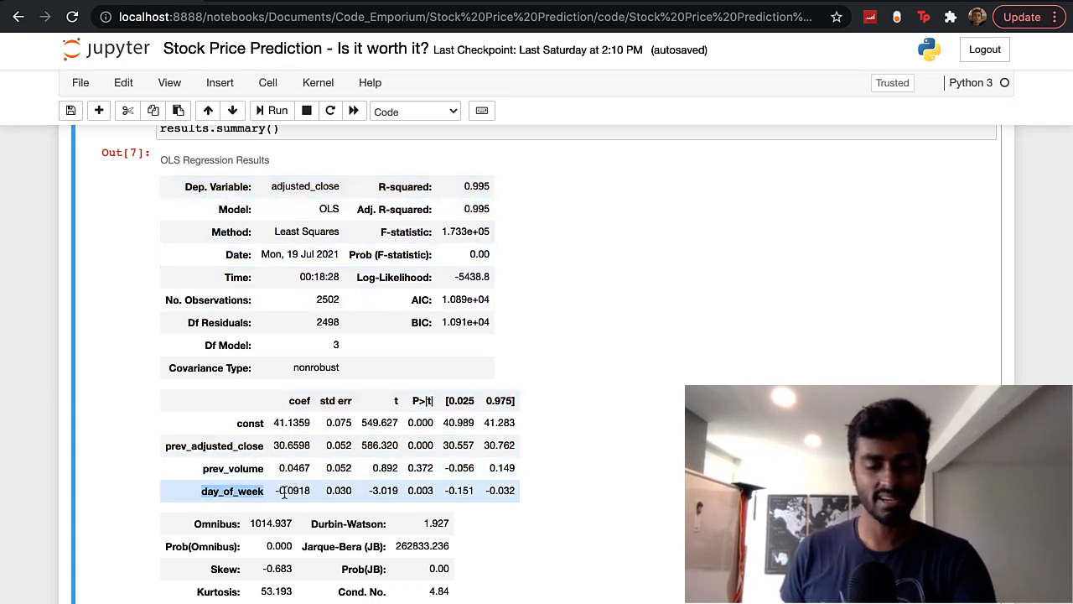
mouse_move(361, 501)
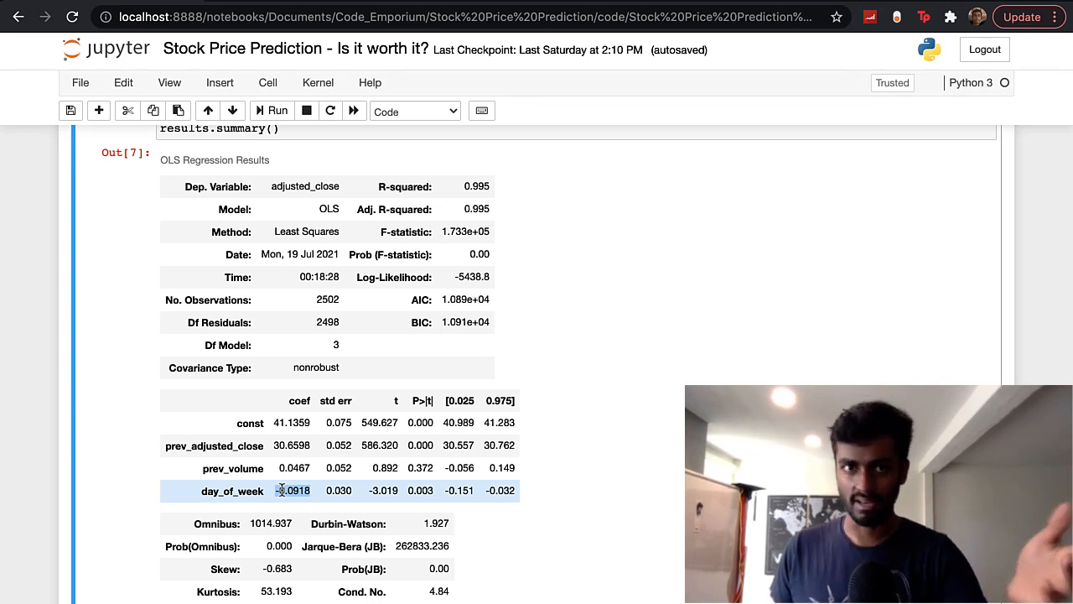
scroll(up, 3)
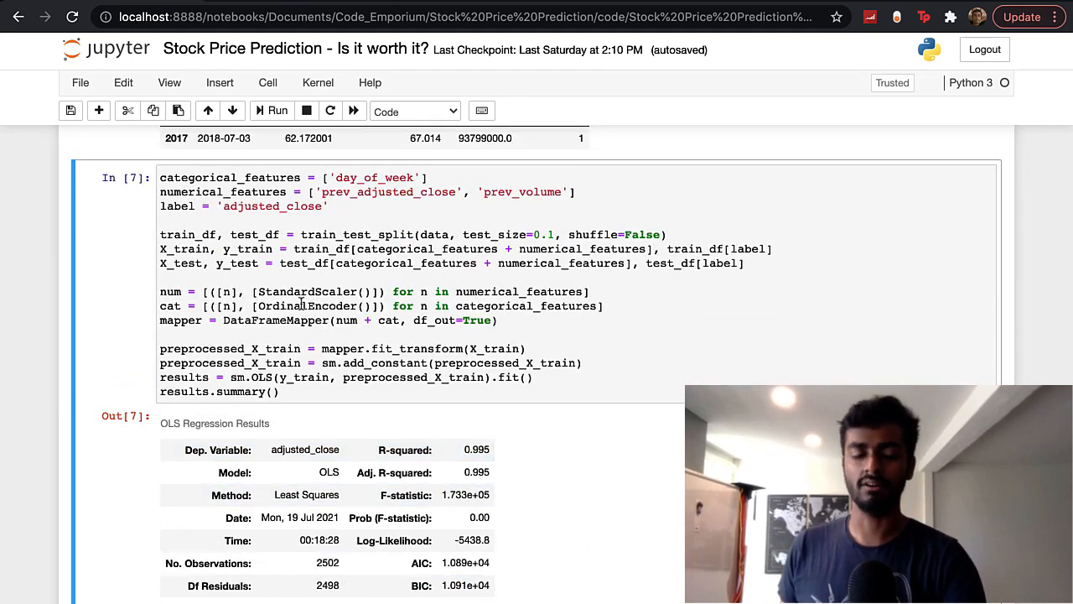
double_click(307, 305)
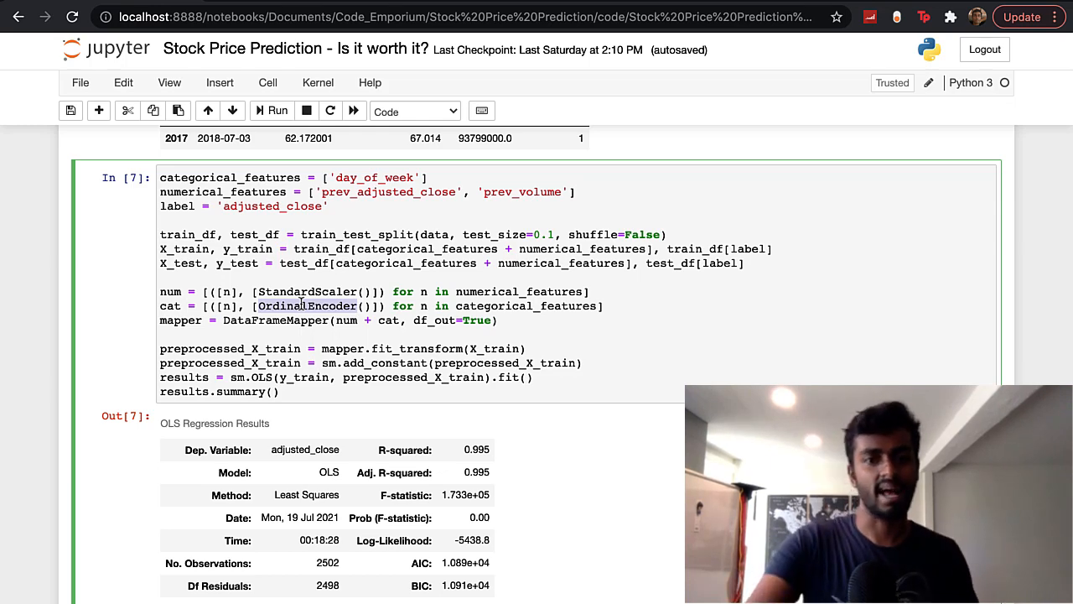
scroll(down, 3)
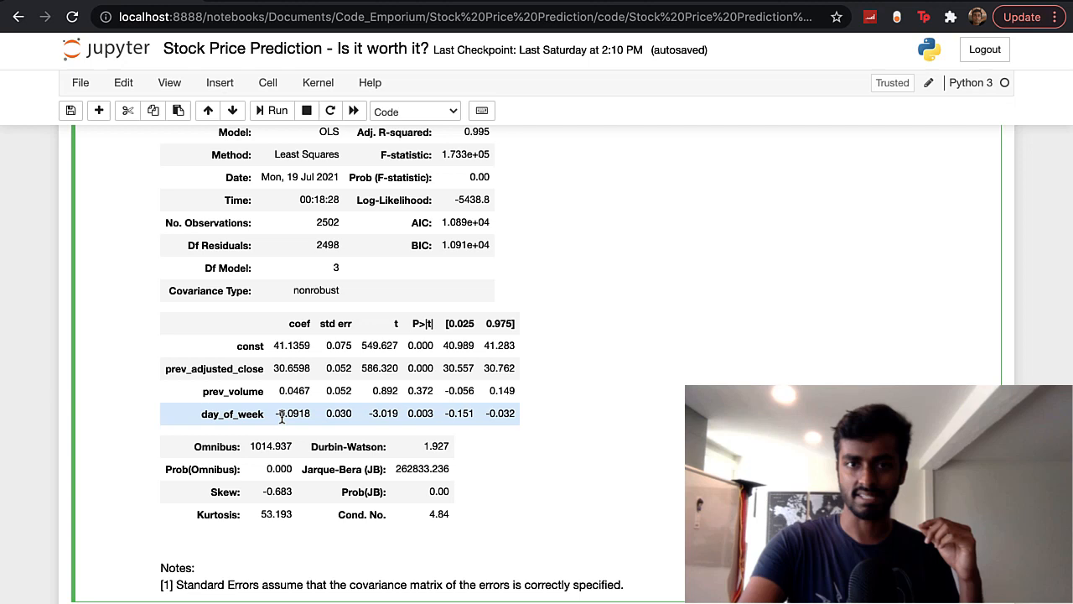
mouse_move(271, 423)
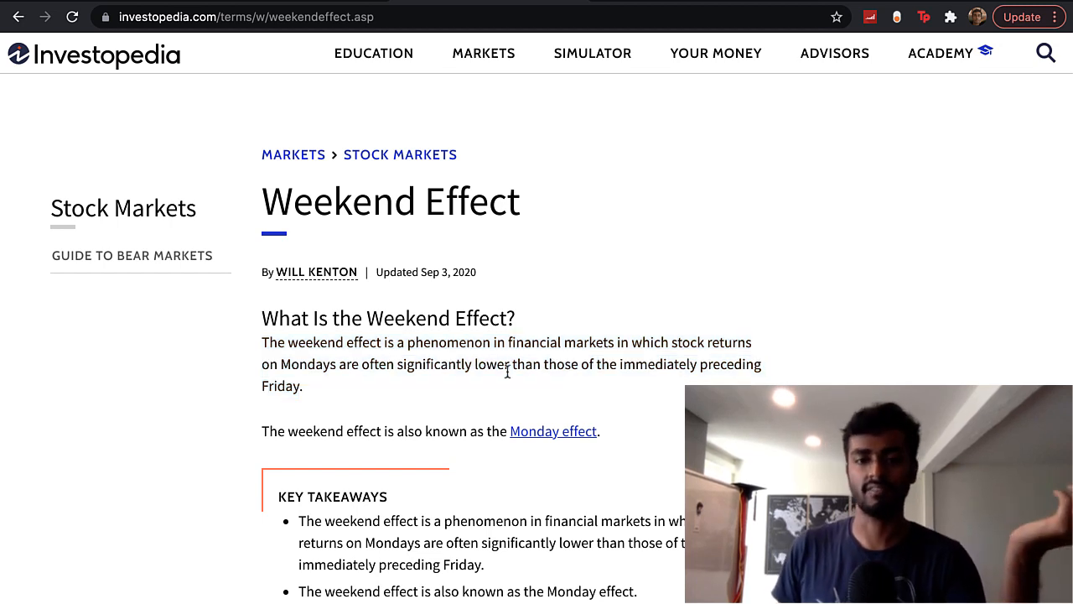
Step: Highlight a term in Investopedia's Weekend Effect definition while reading it
double_click(296, 364)
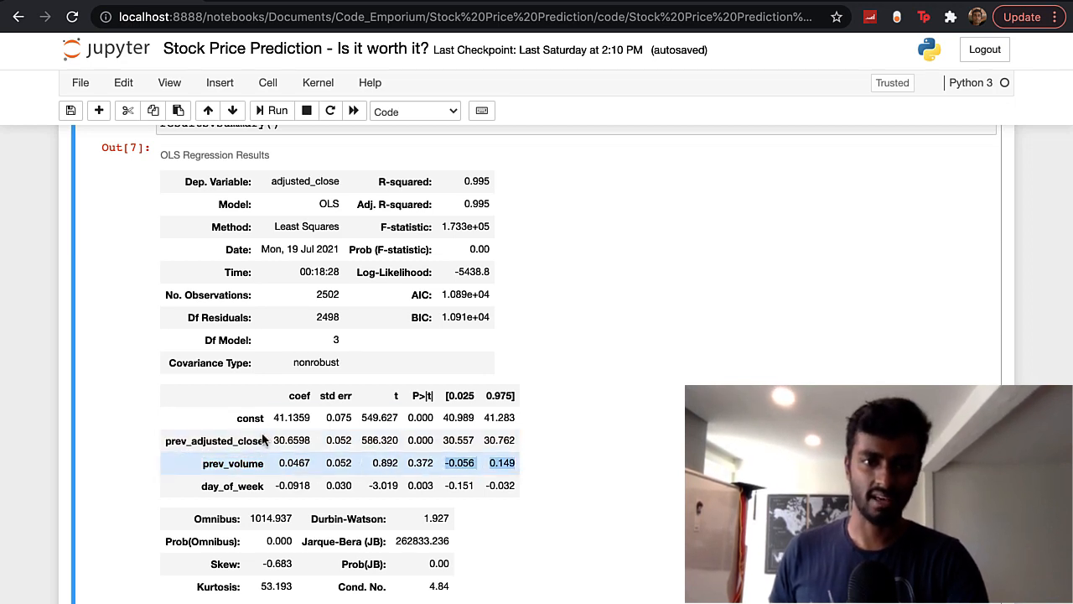
double_click(233, 463)
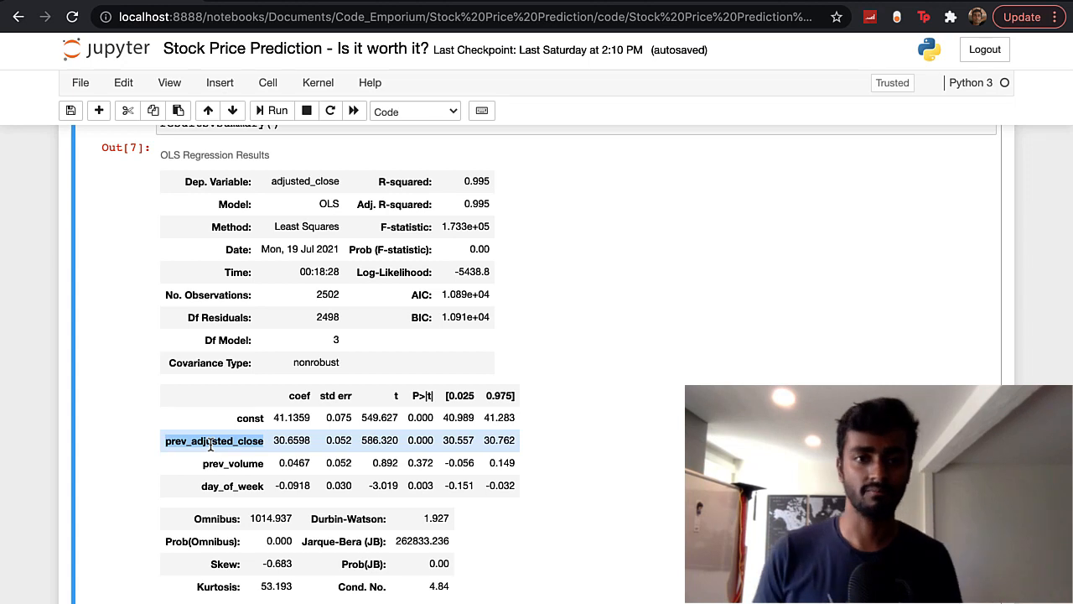
mouse_move(468, 208)
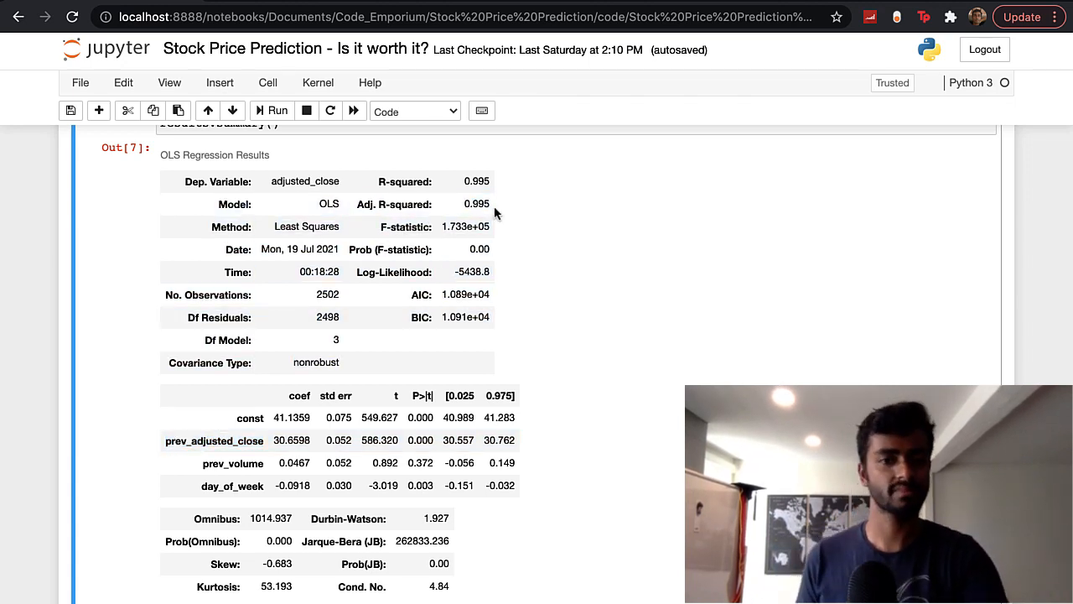
scroll(down, 3)
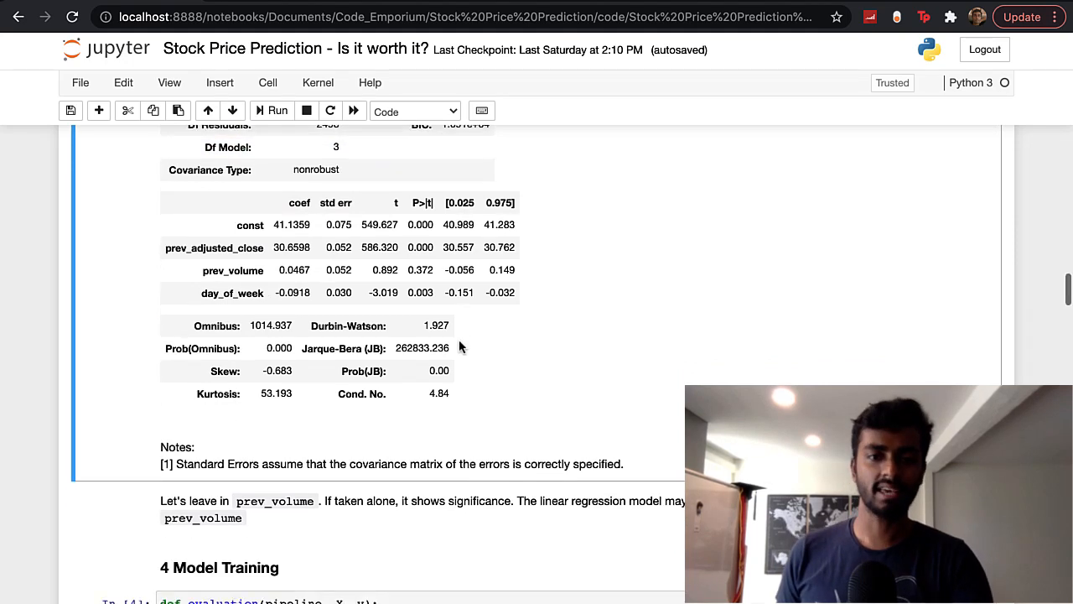
scroll(down, 3)
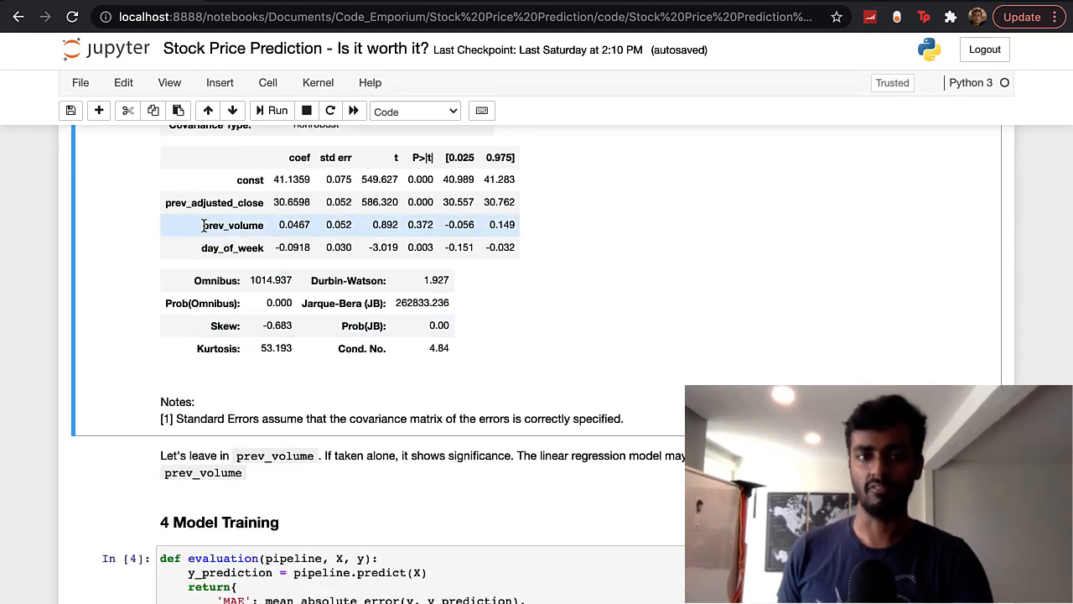
double_click(233, 224)
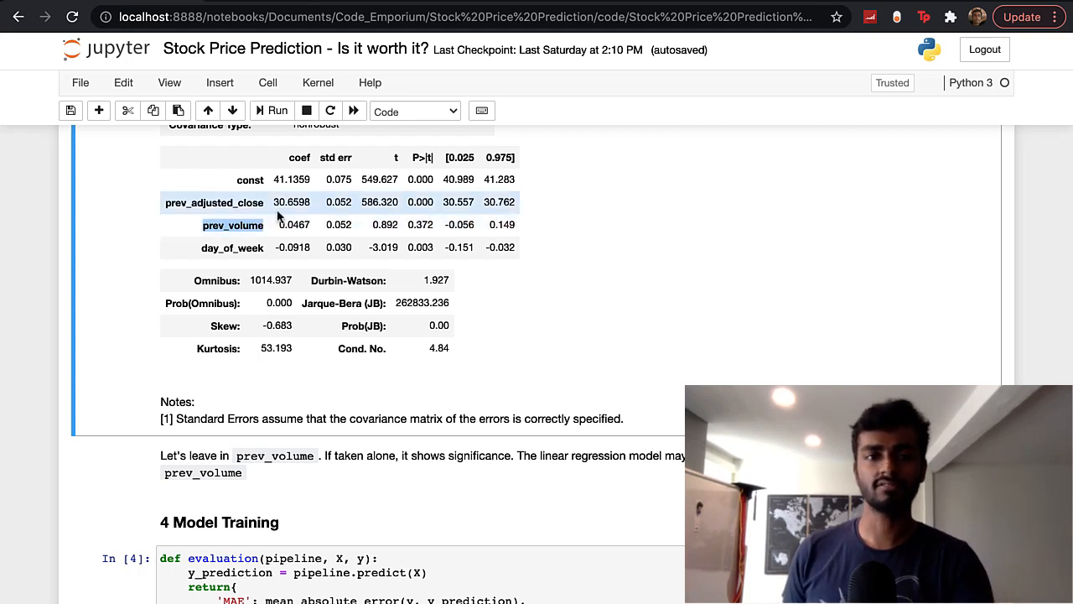
double_click(233, 225)
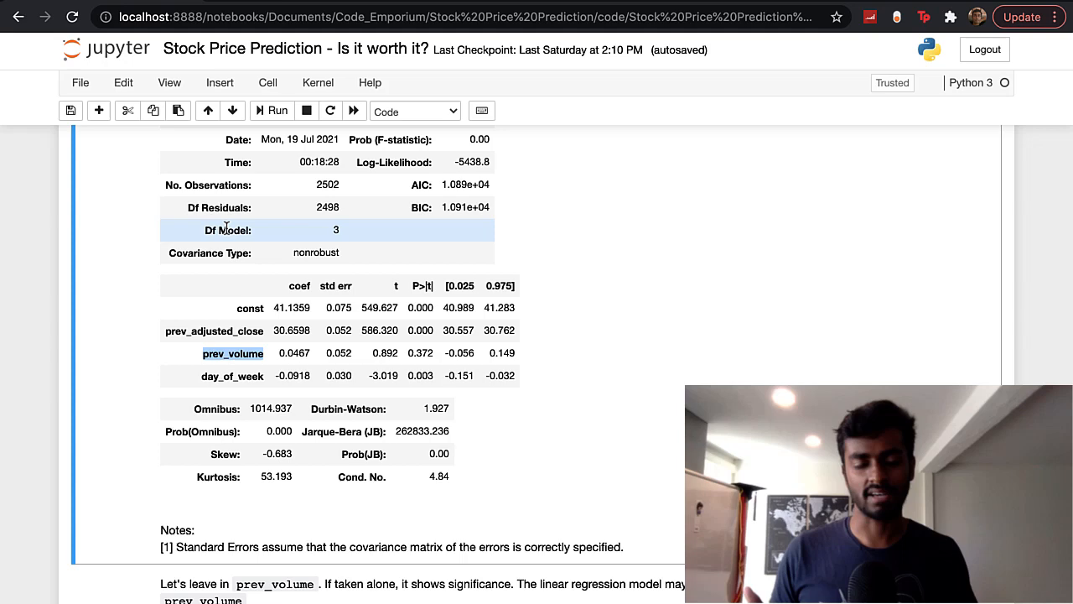
scroll(down, 3)
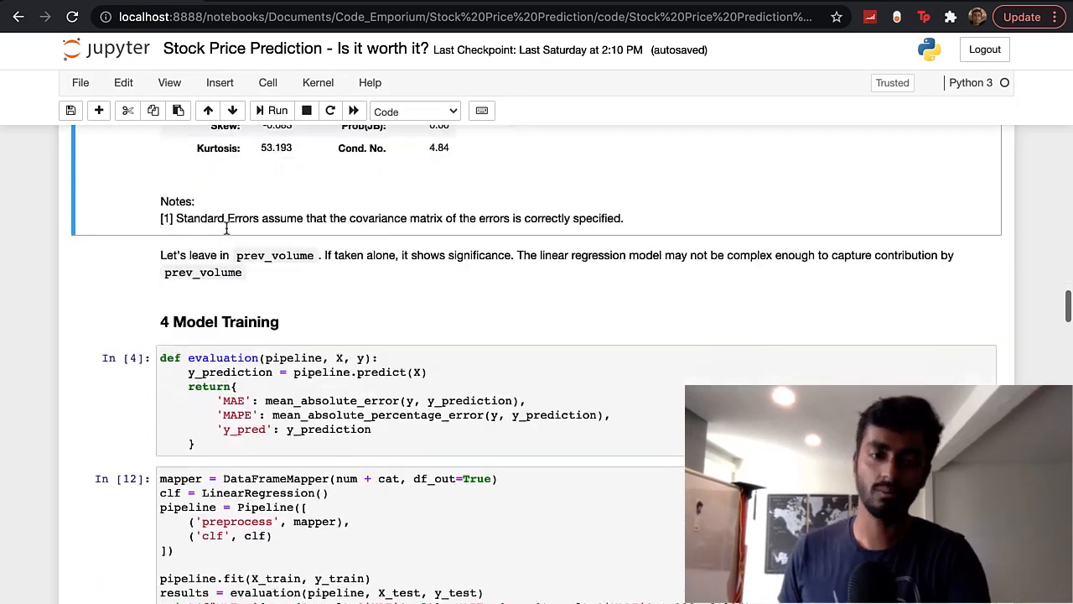
Step: Scroll to section 4 Model Training and view the LinearRegression result: MAE $16.72, MAPE 3.19%
scroll(down, 3)
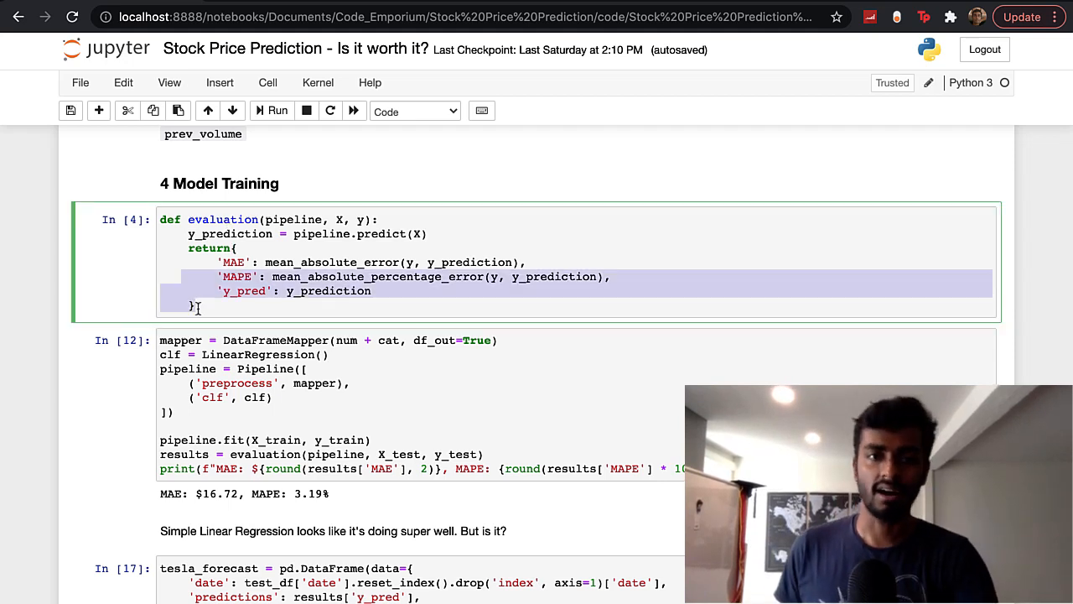
click(212, 305)
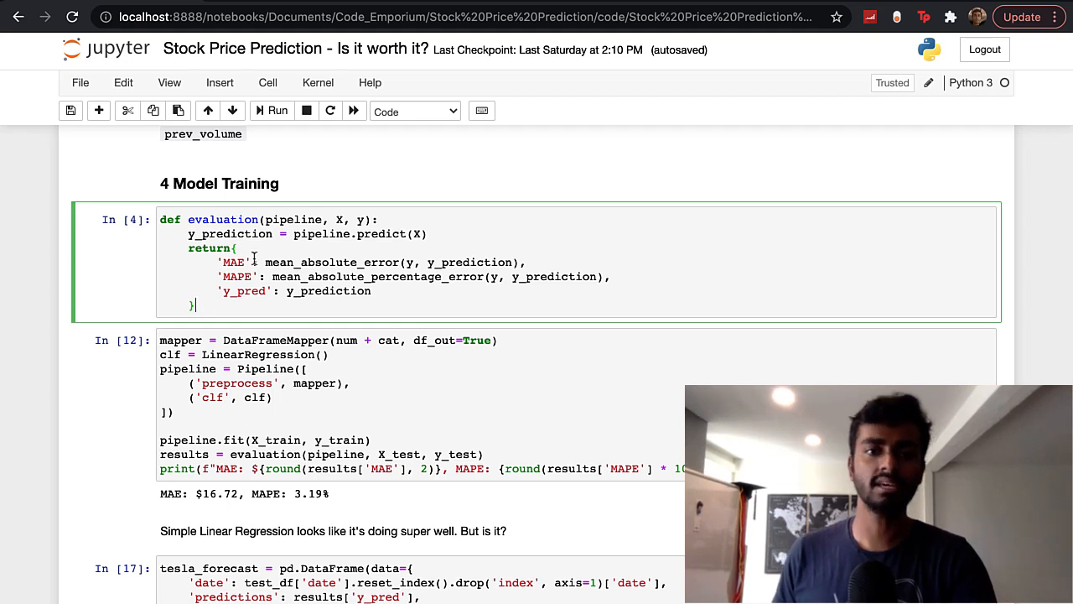
double_click(342, 261)
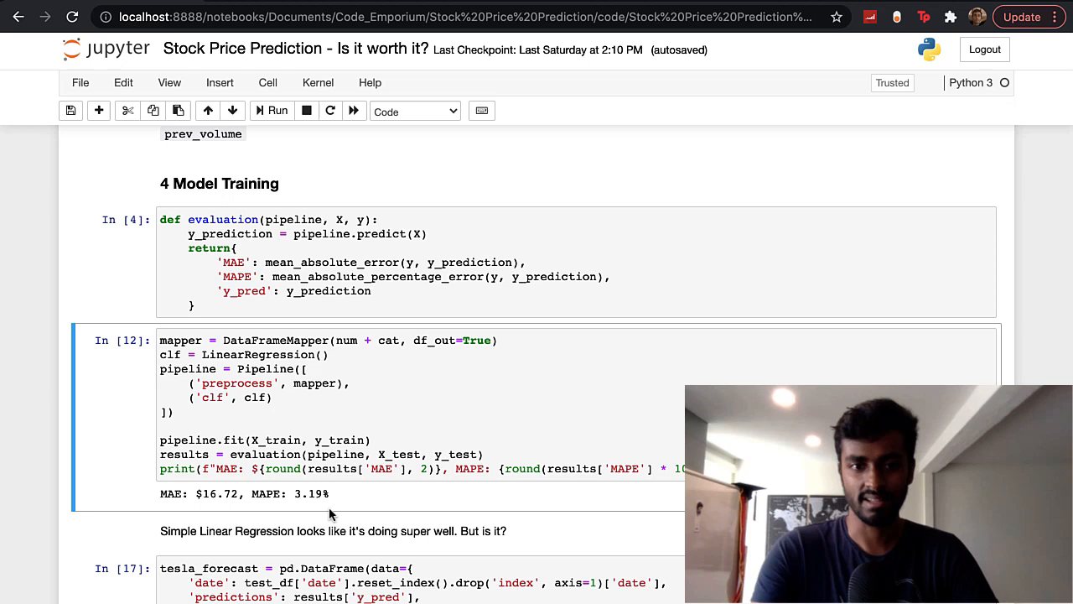
double_click(216, 494)
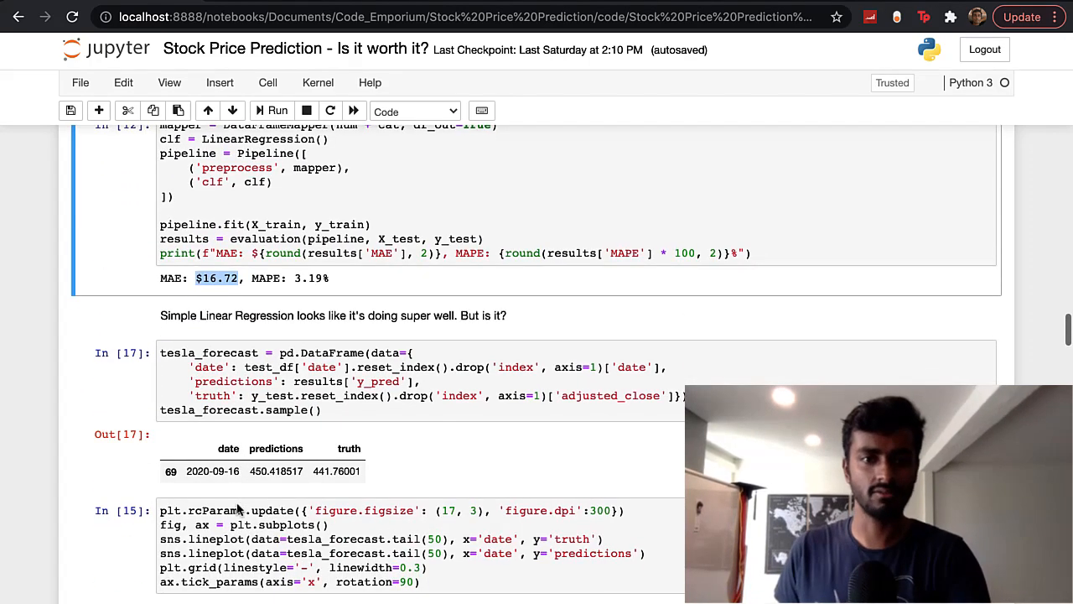
Step: Scroll past the truth vs predictions plot to the tesla_forecast.tail(10) table for 2021-07-02 to 2021-07-16
scroll(down, 3)
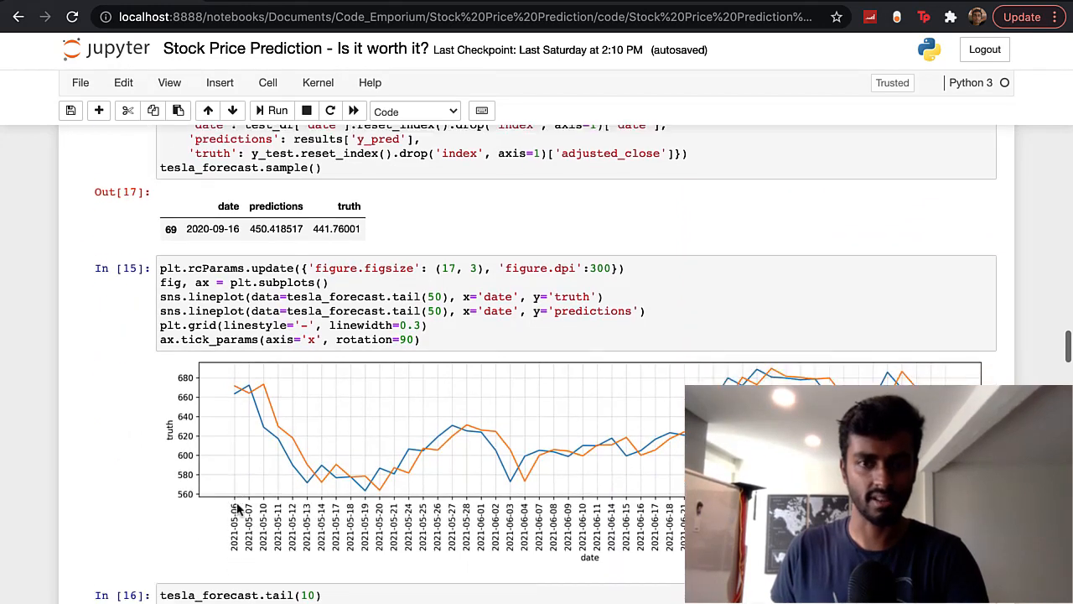
scroll(up, 3)
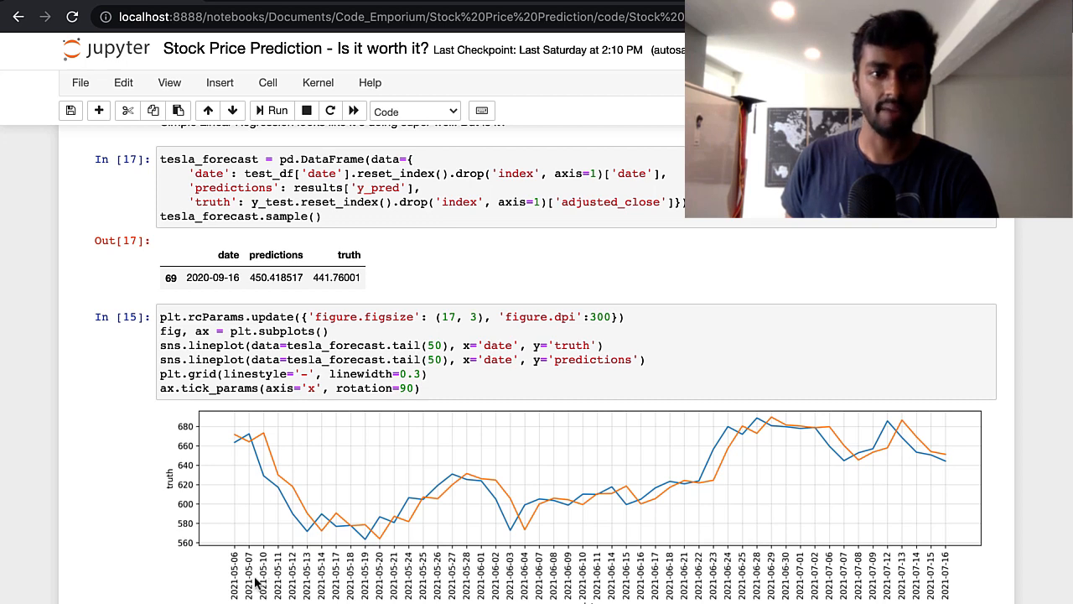
mouse_move(262, 479)
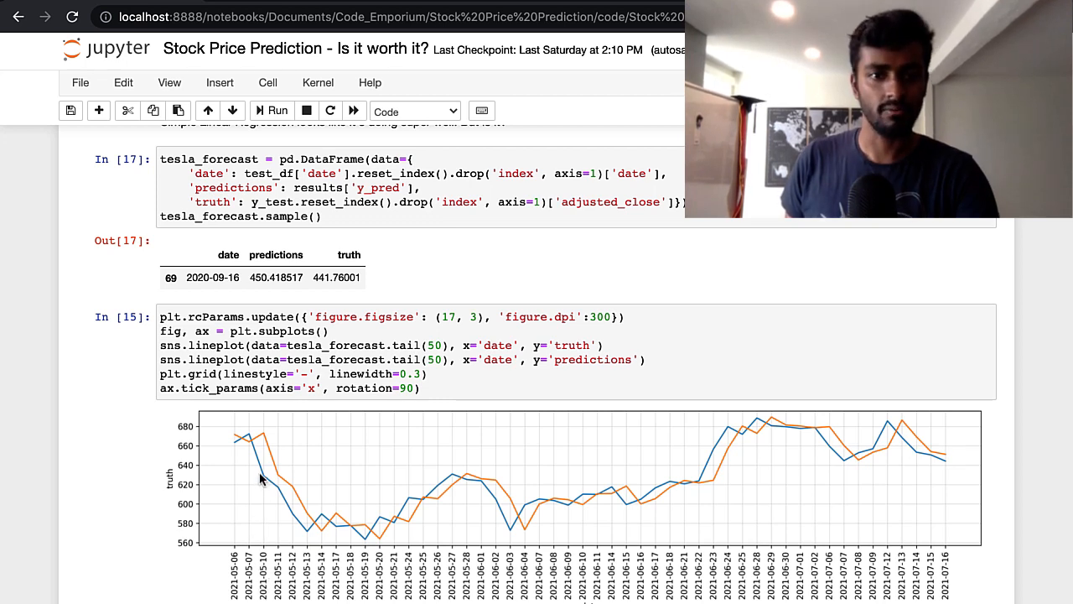
mouse_move(262, 443)
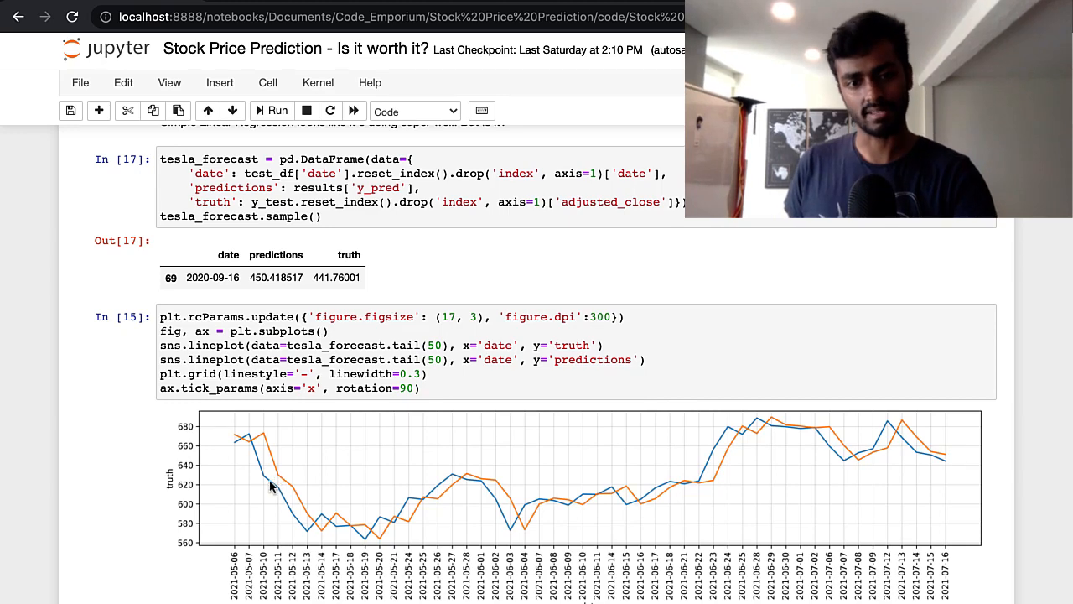
mouse_move(288, 533)
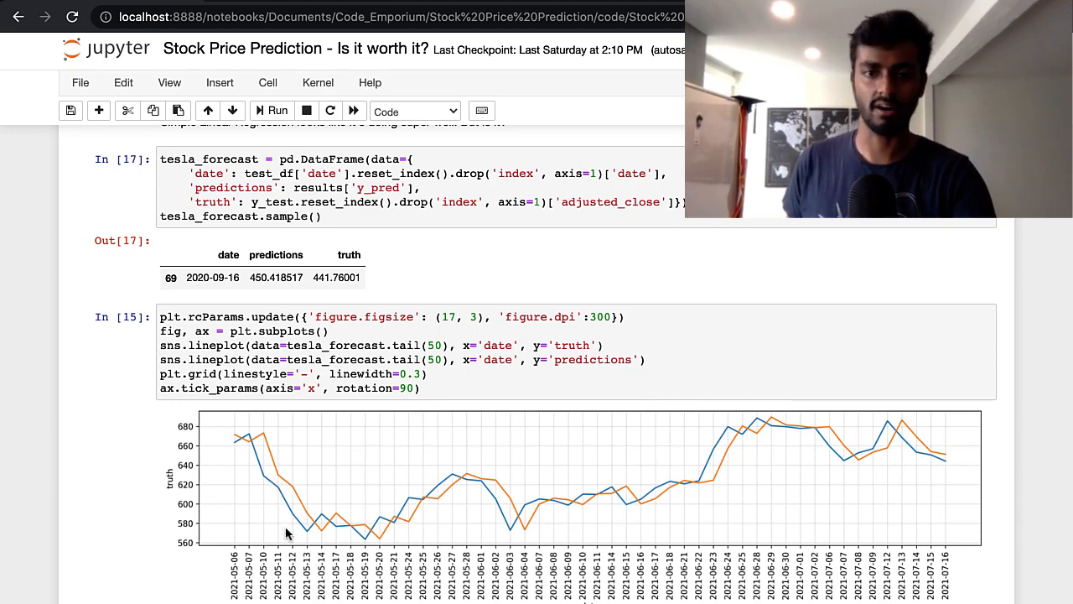
scroll(down, 3)
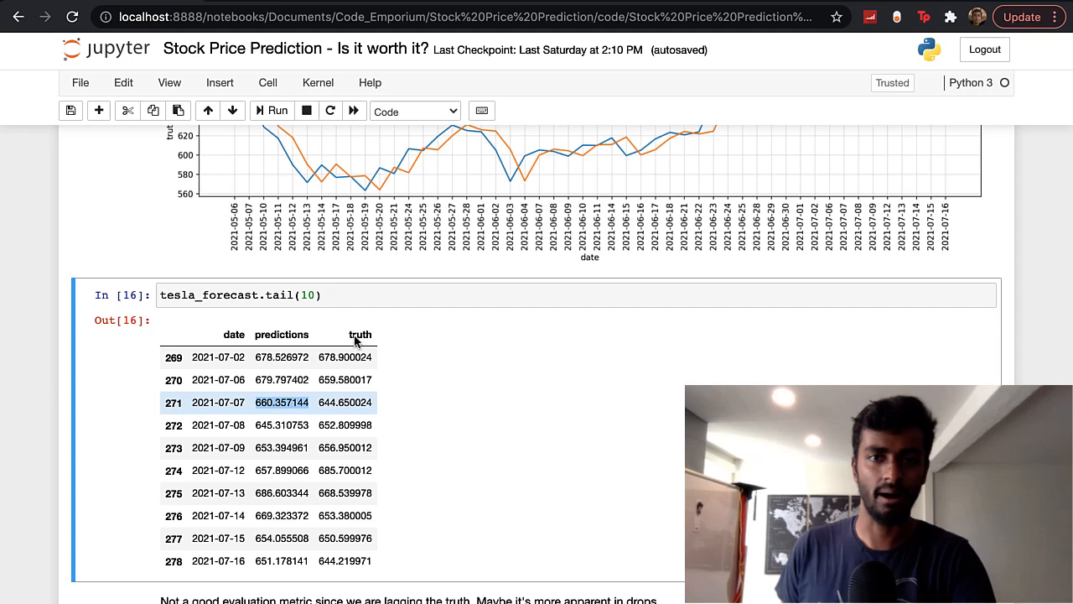
mouse_move(342, 403)
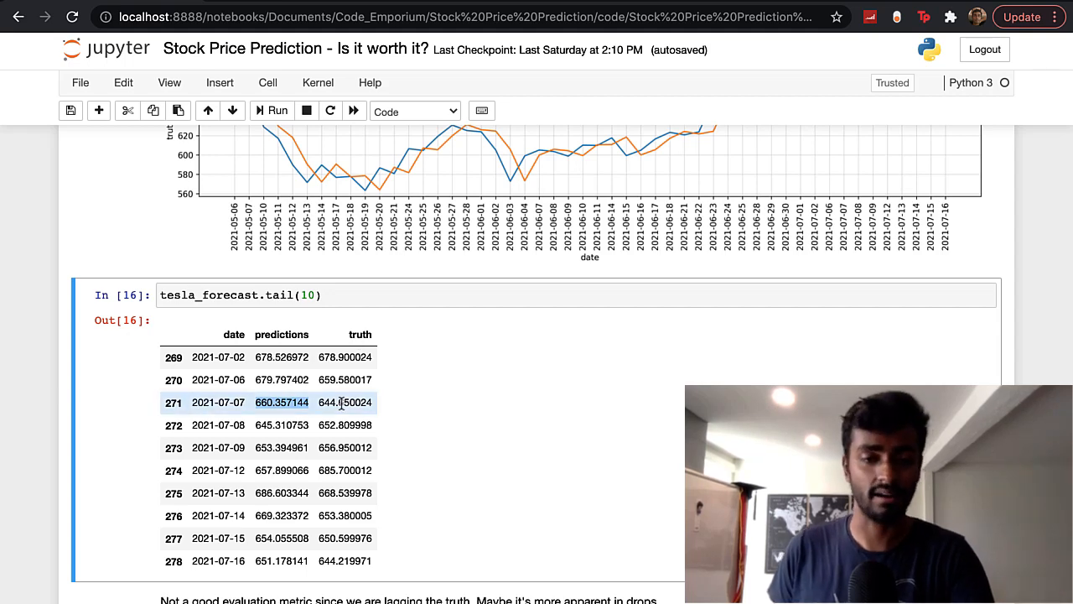
Step: Scroll through section 5 Better Evaluation Metric and highlight the perc_change value 0.290128 in Out[18]
scroll(down, 3)
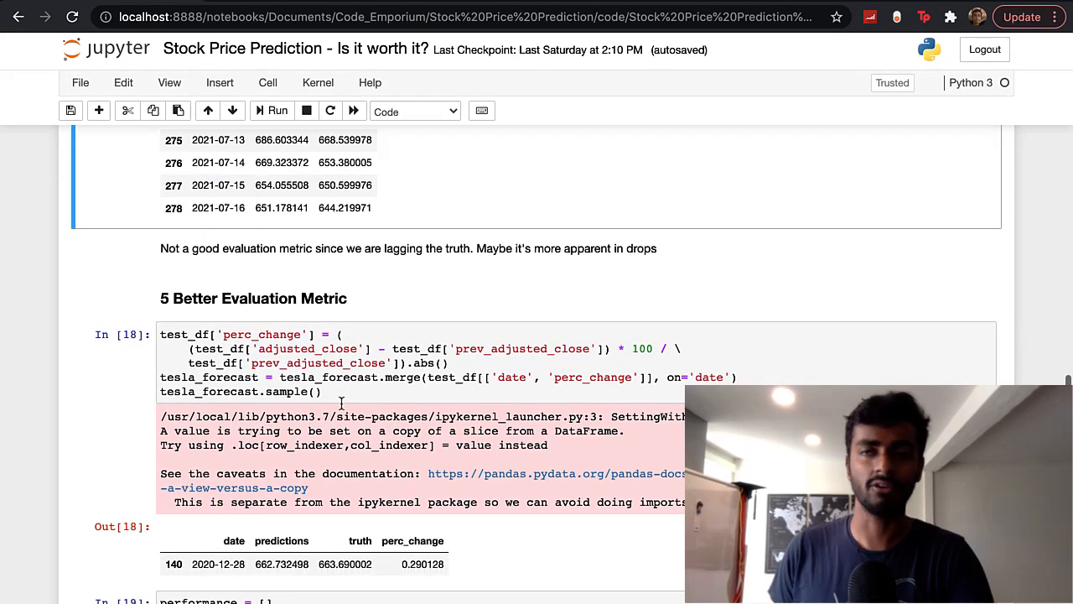
scroll(down, 3)
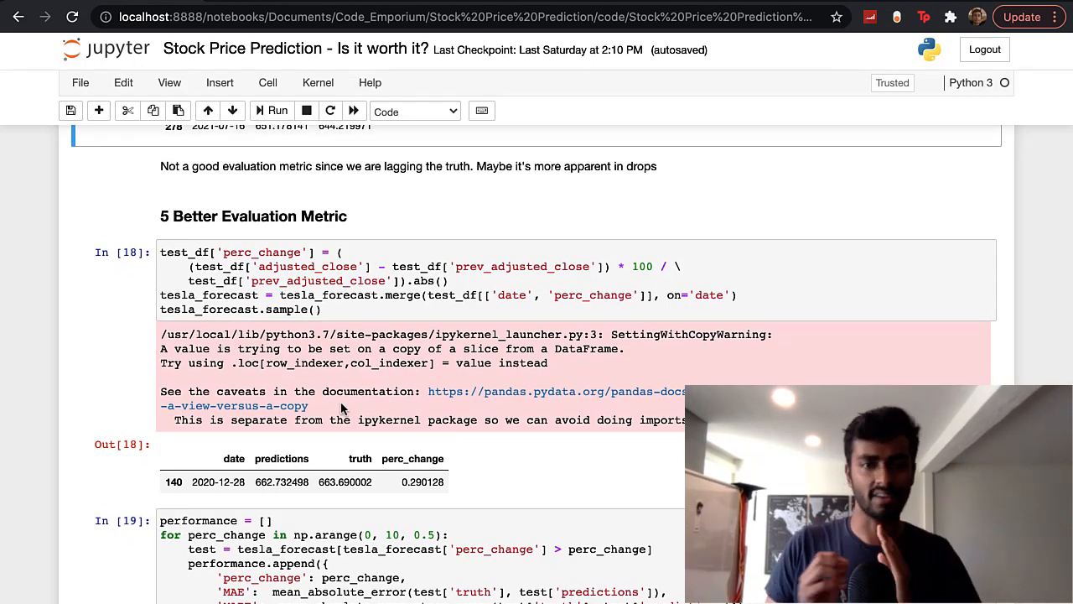
scroll(down, 3)
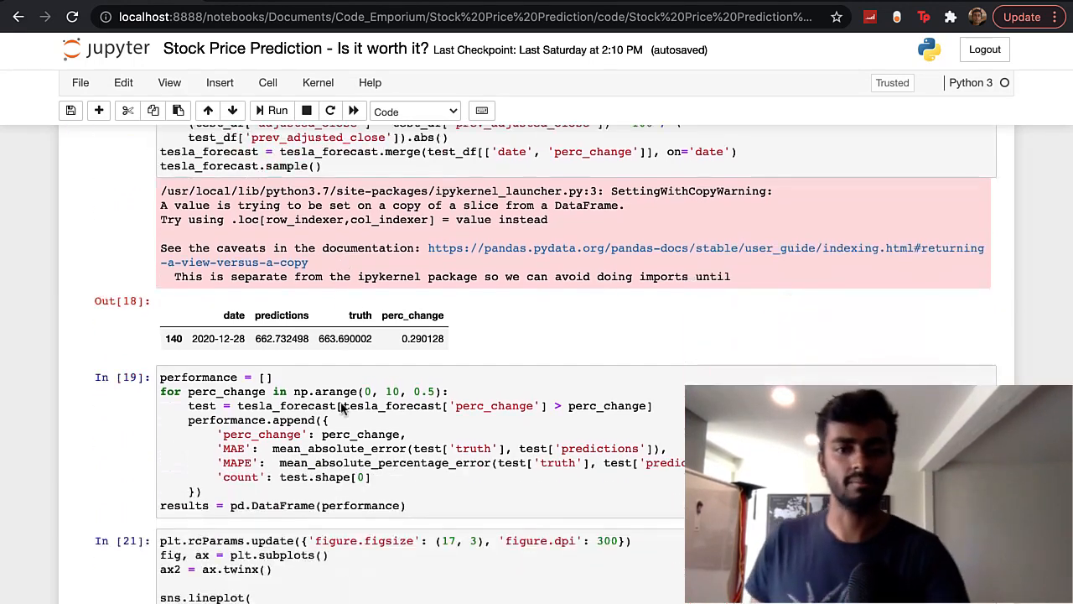
scroll(down, 3)
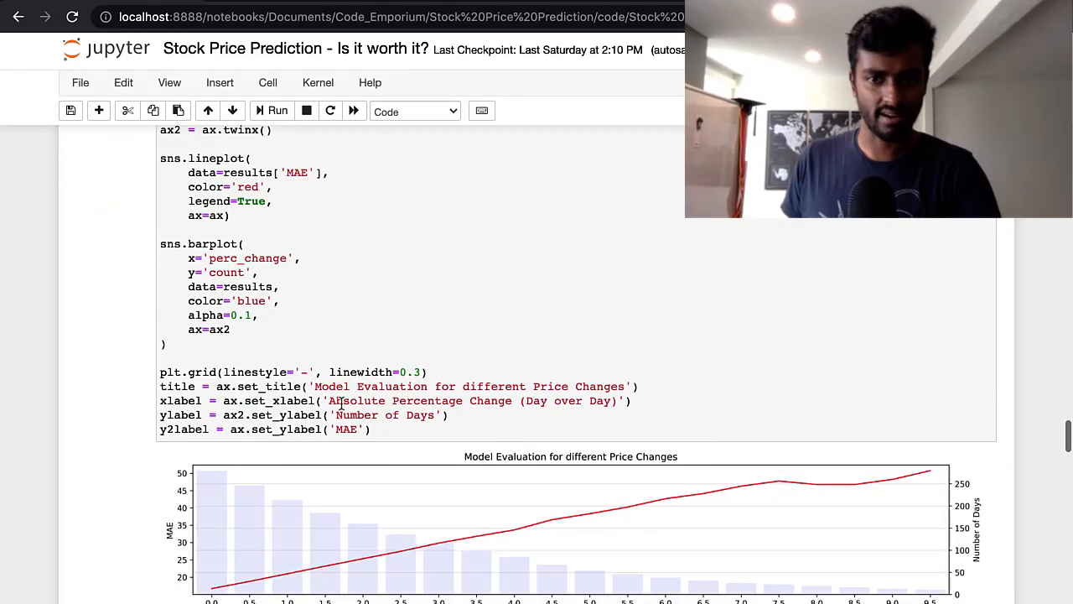
scroll(down, 3)
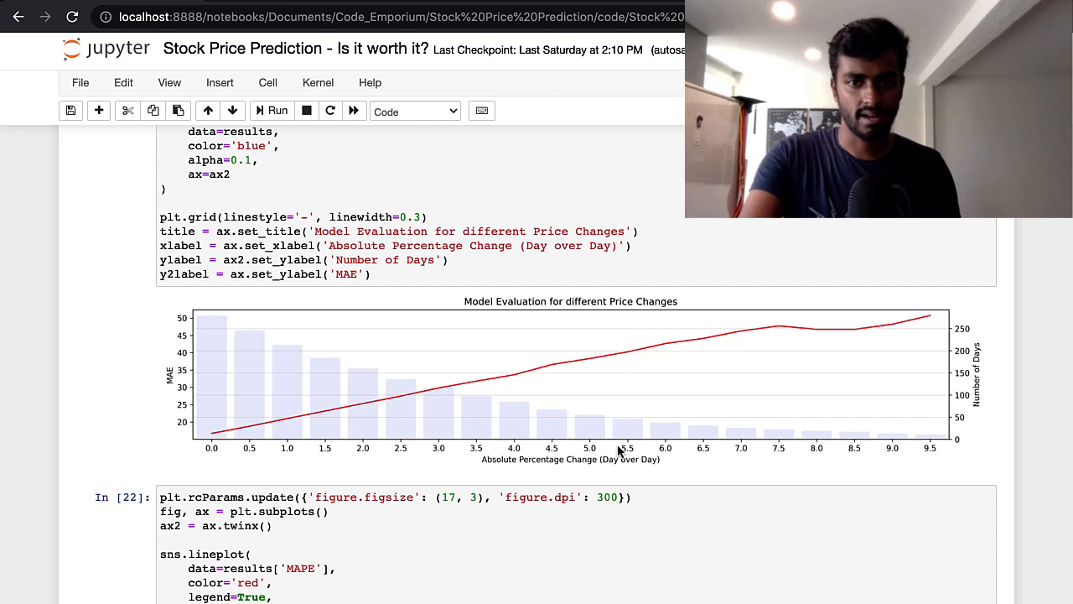
mouse_move(272, 471)
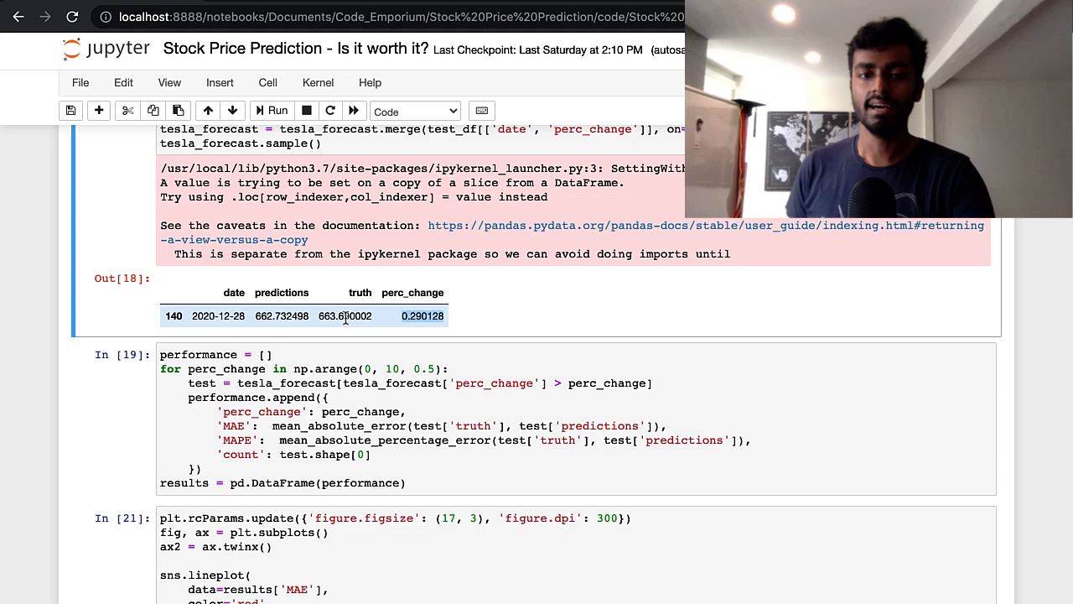
double_click(345, 315)
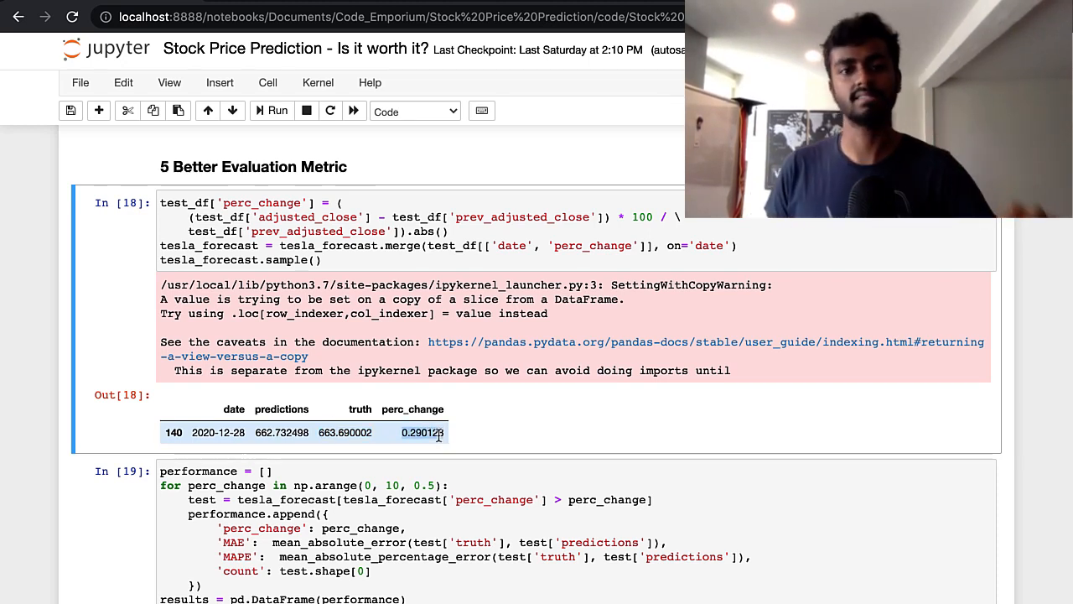
Step: Scroll the notebook toward the Model Evaluation for different Price Changes chart
scroll(down, 3)
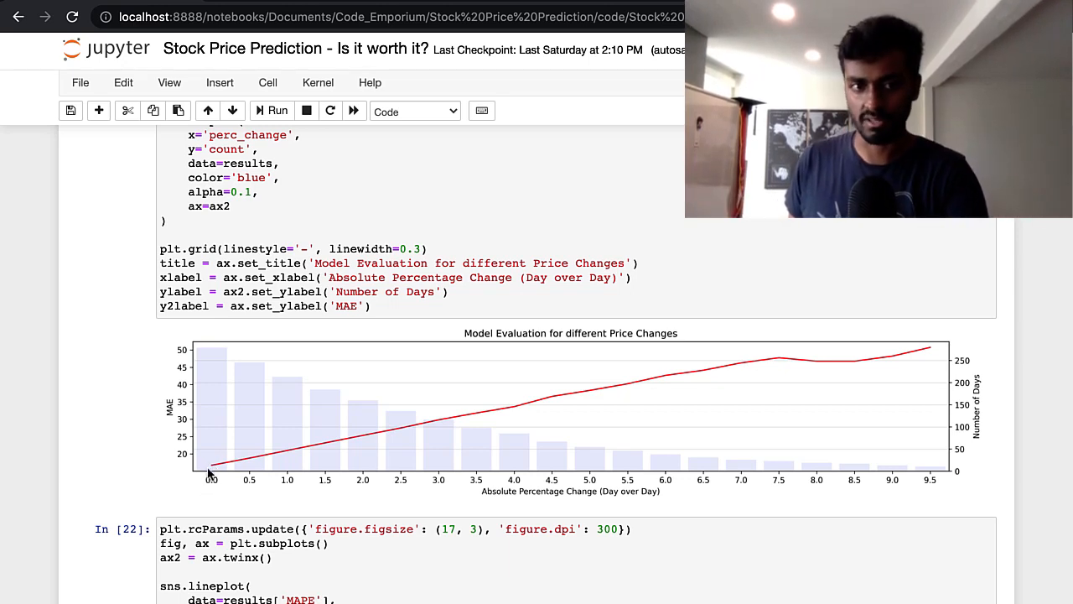
mouse_move(184, 438)
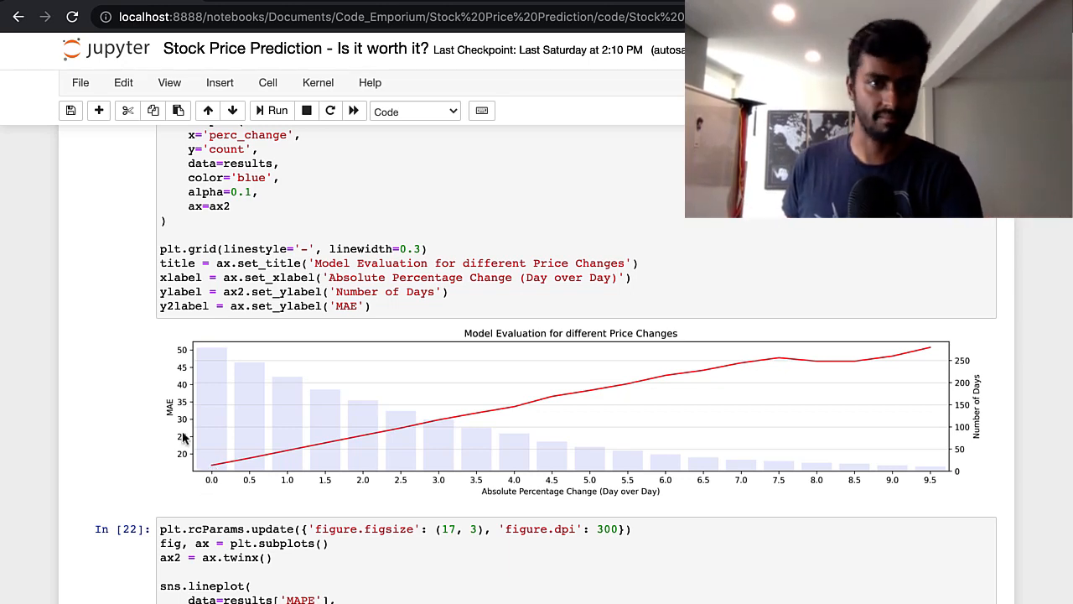
mouse_move(216, 466)
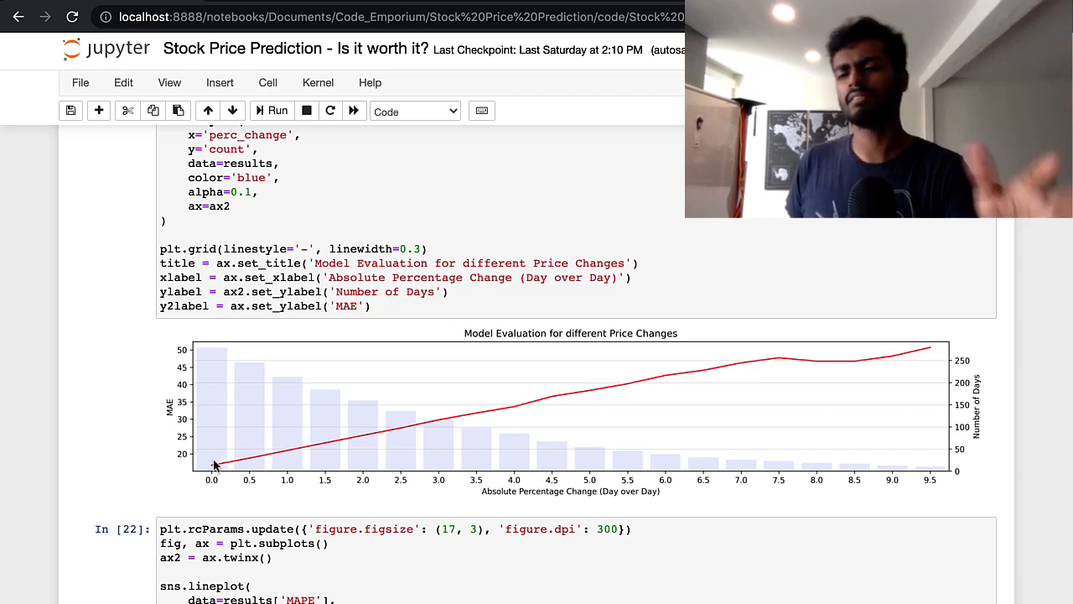
mouse_move(267, 468)
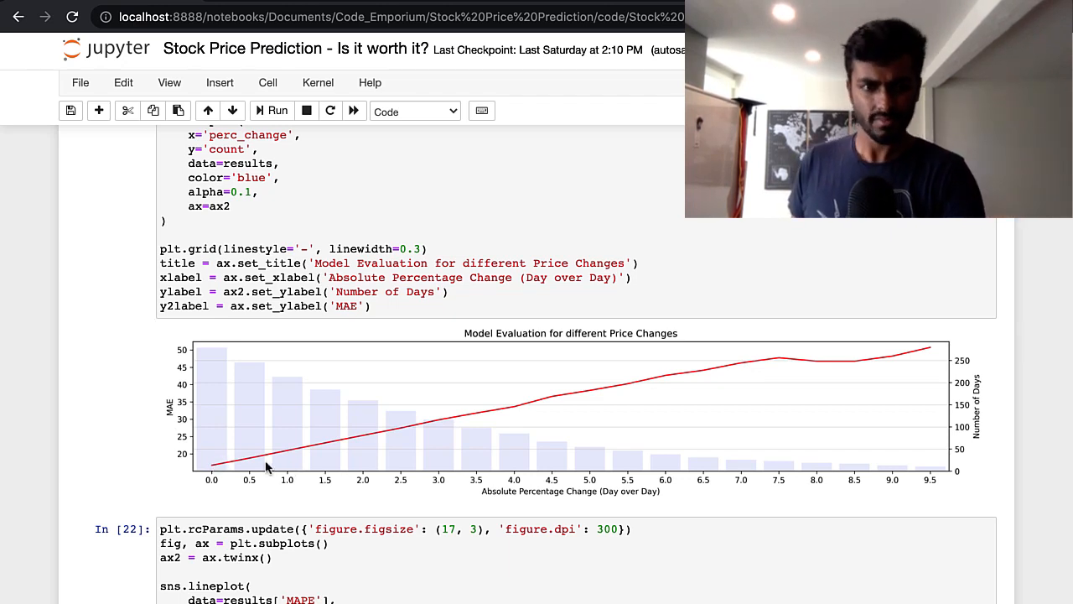
mouse_move(312, 449)
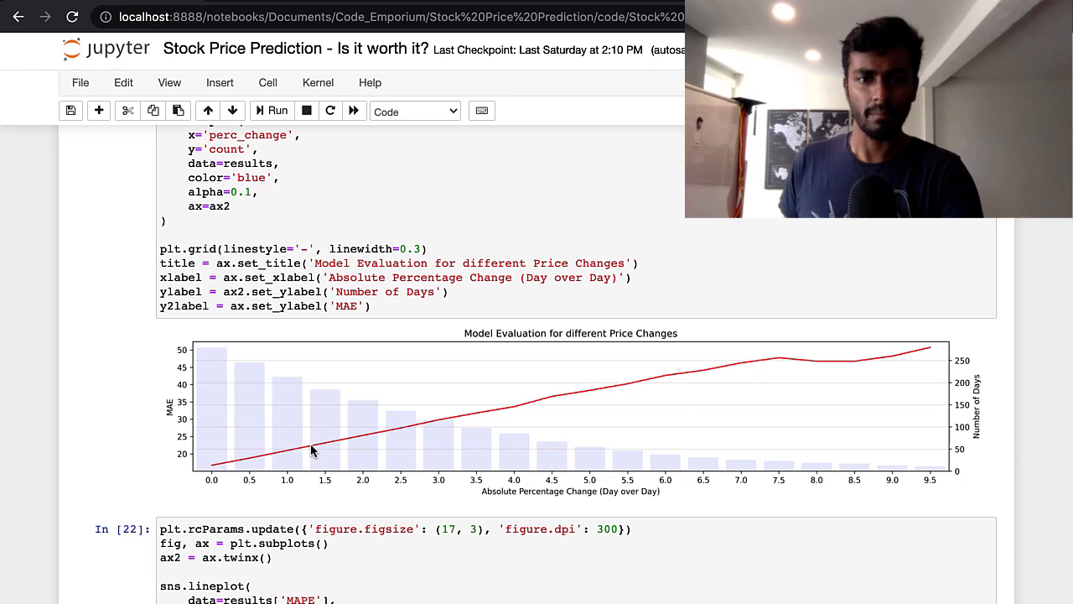
mouse_move(520, 412)
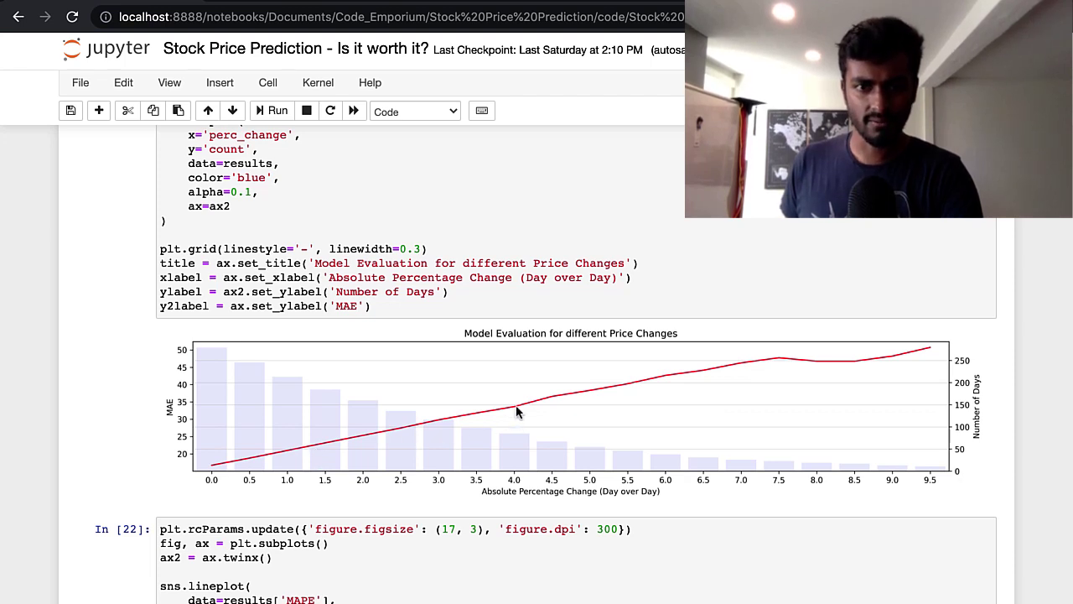
mouse_move(511, 499)
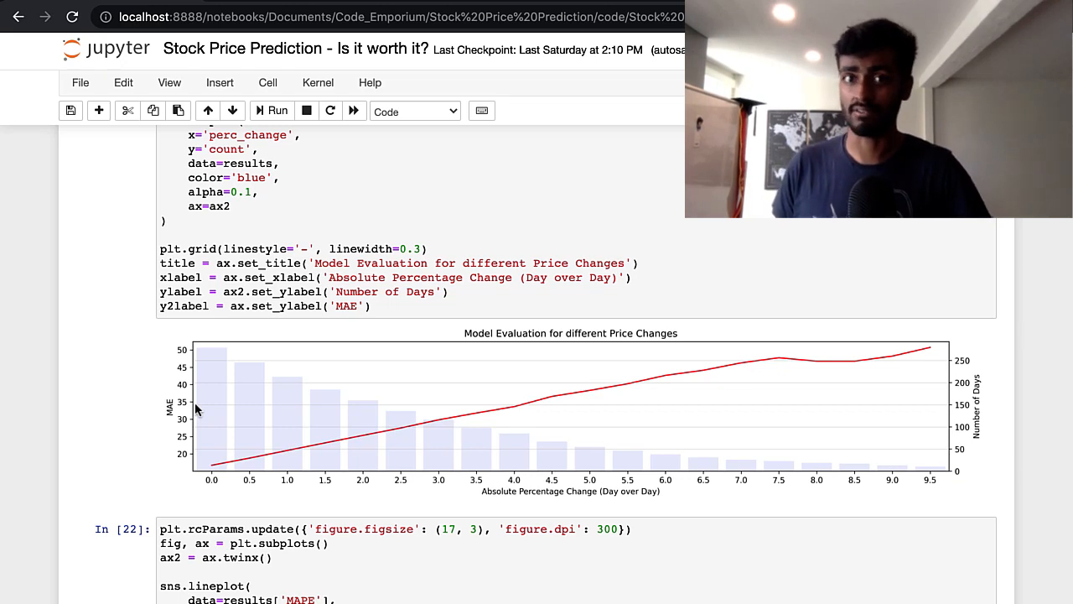
mouse_move(494, 440)
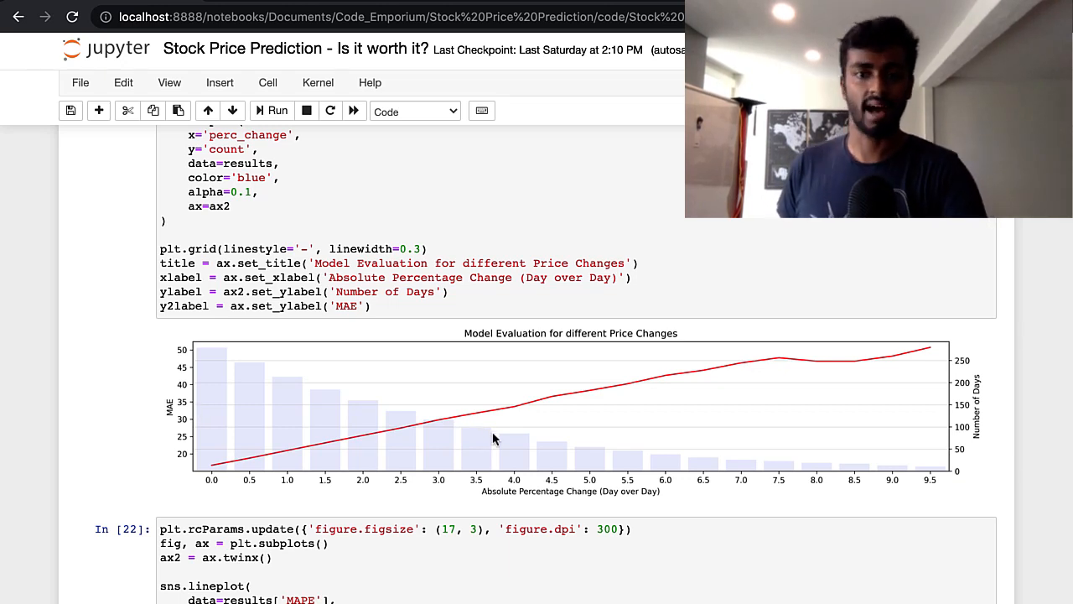
mouse_move(936, 448)
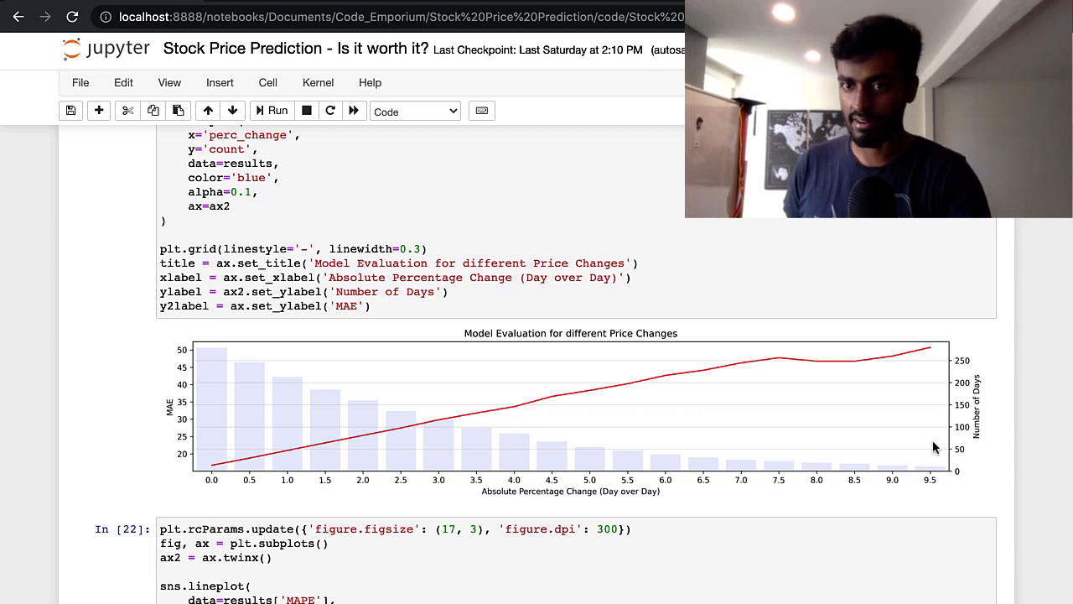
mouse_move(517, 457)
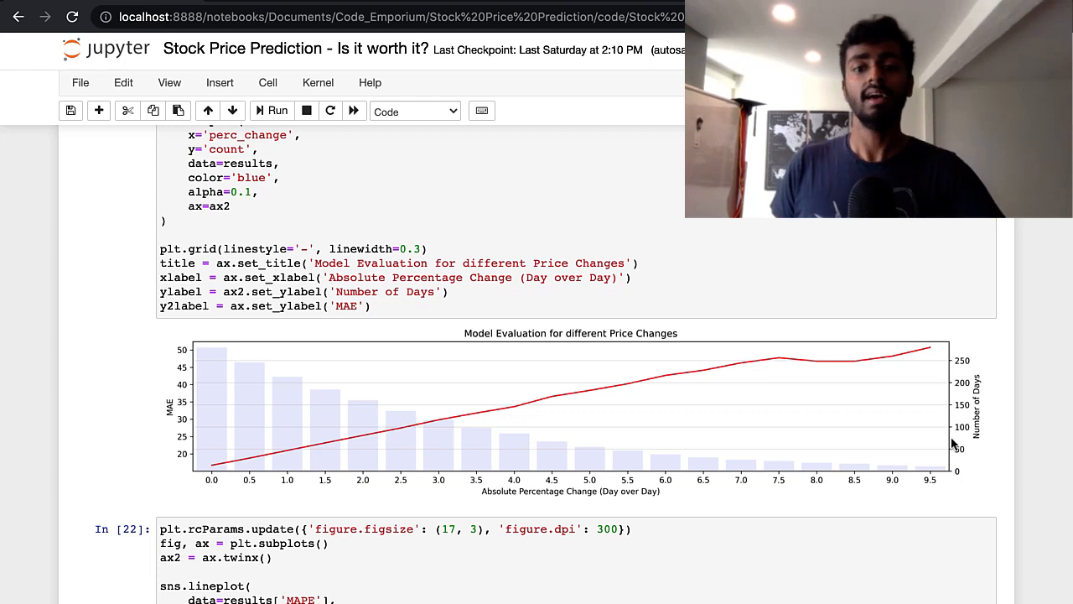
mouse_move(593, 392)
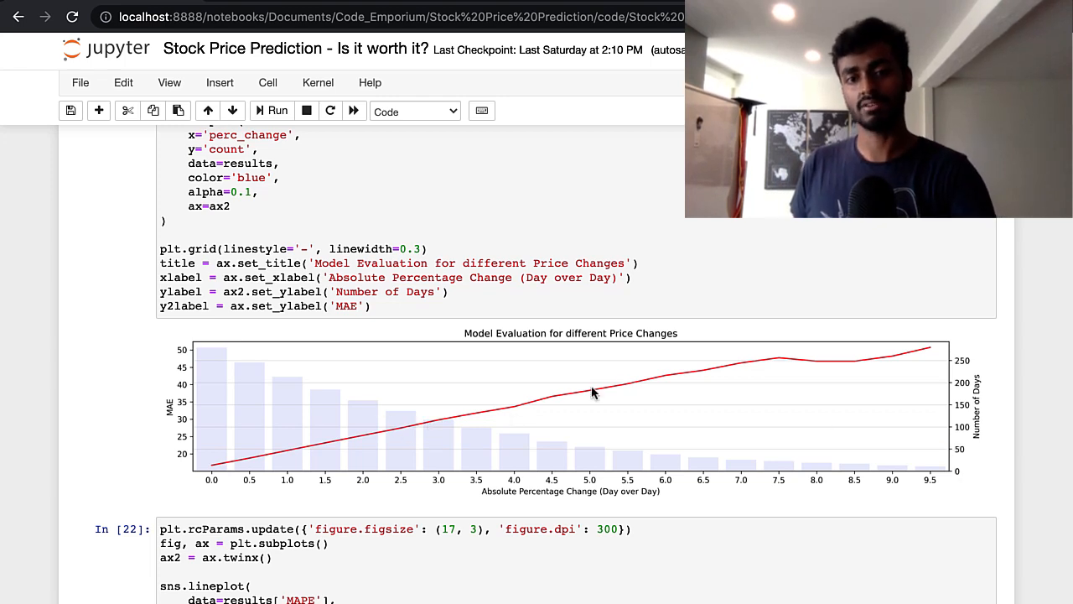
mouse_move(744, 369)
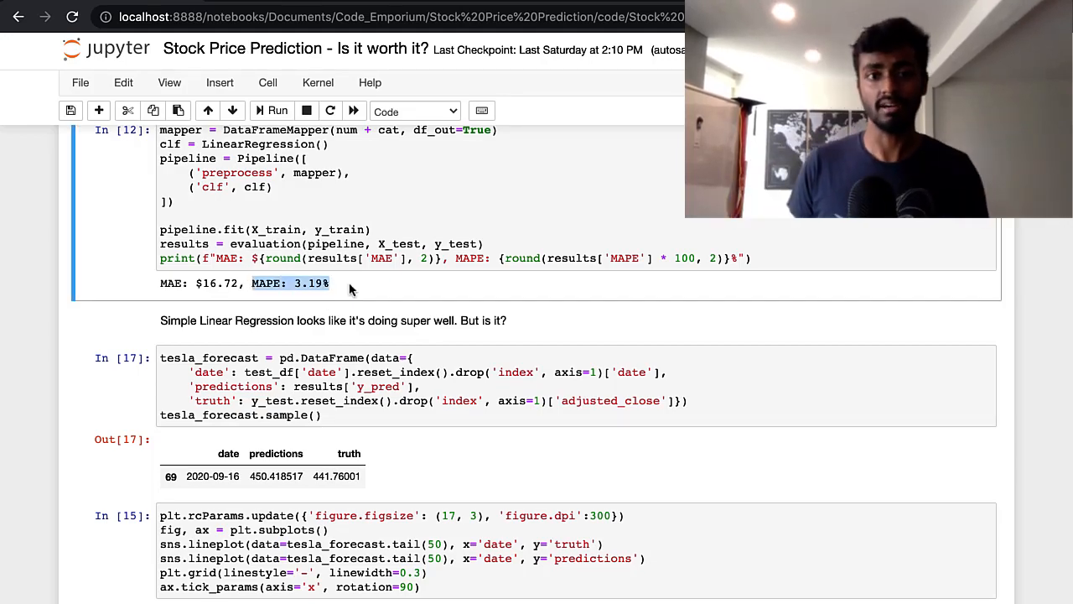
Step: Scroll down past the warning output to the MAE and day-count price-change evaluation chart
scroll(down, 3)
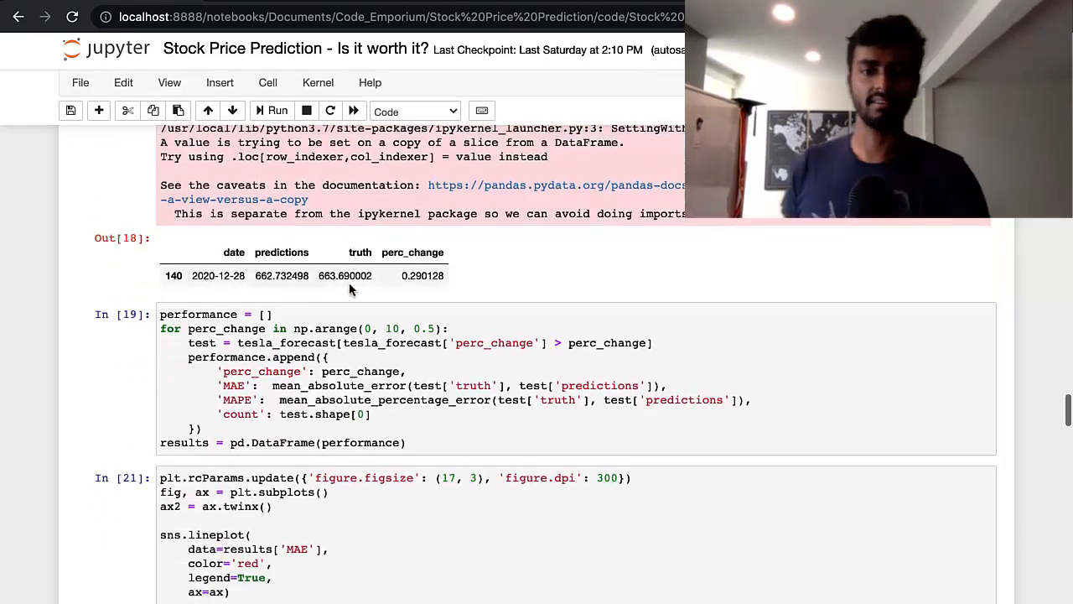
scroll(down, 3)
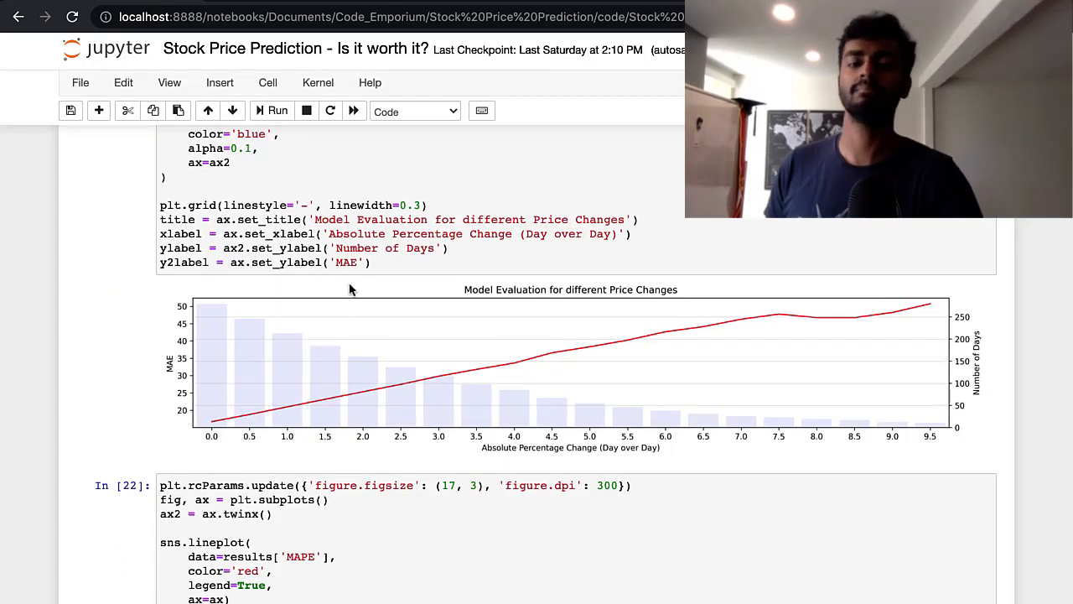
mouse_move(356, 376)
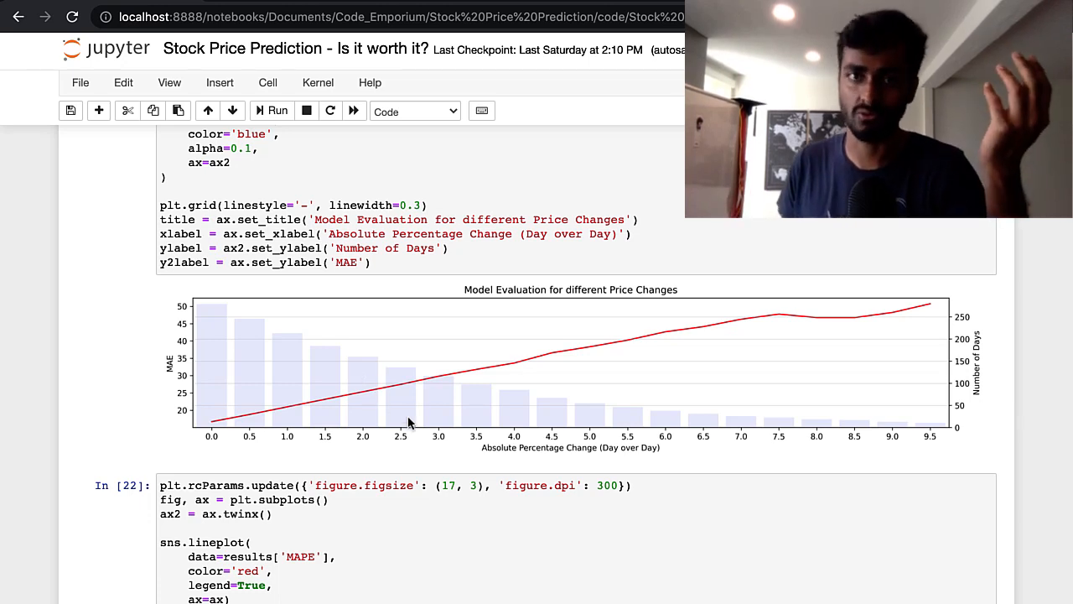
mouse_move(203, 369)
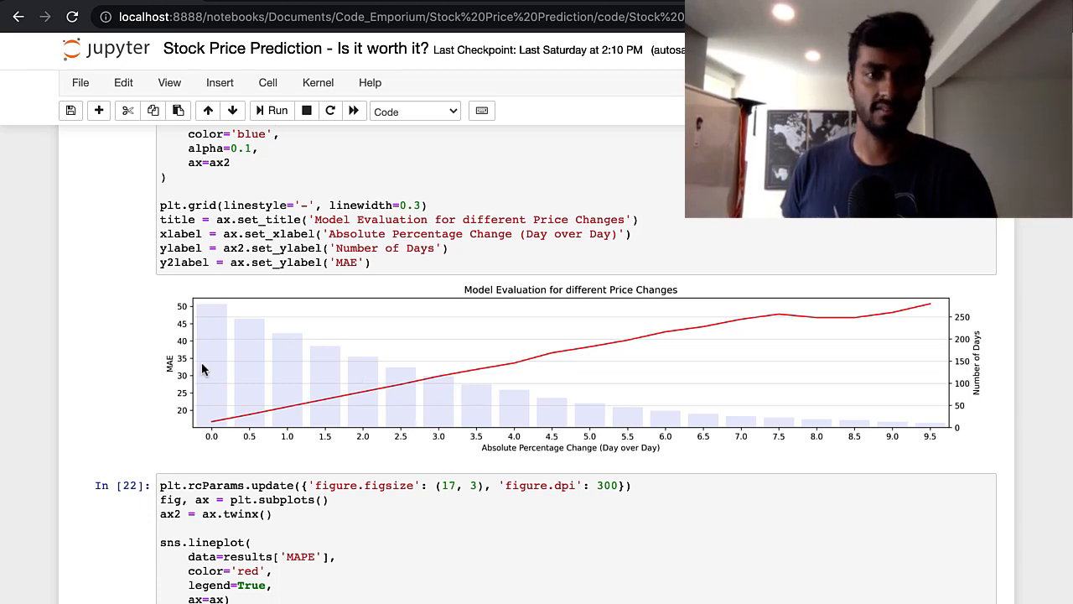
Step: Scroll to the MAPE price-change chart above the '6 Model Improvement: Adding Google Trend Data' heading
scroll(down, 3)
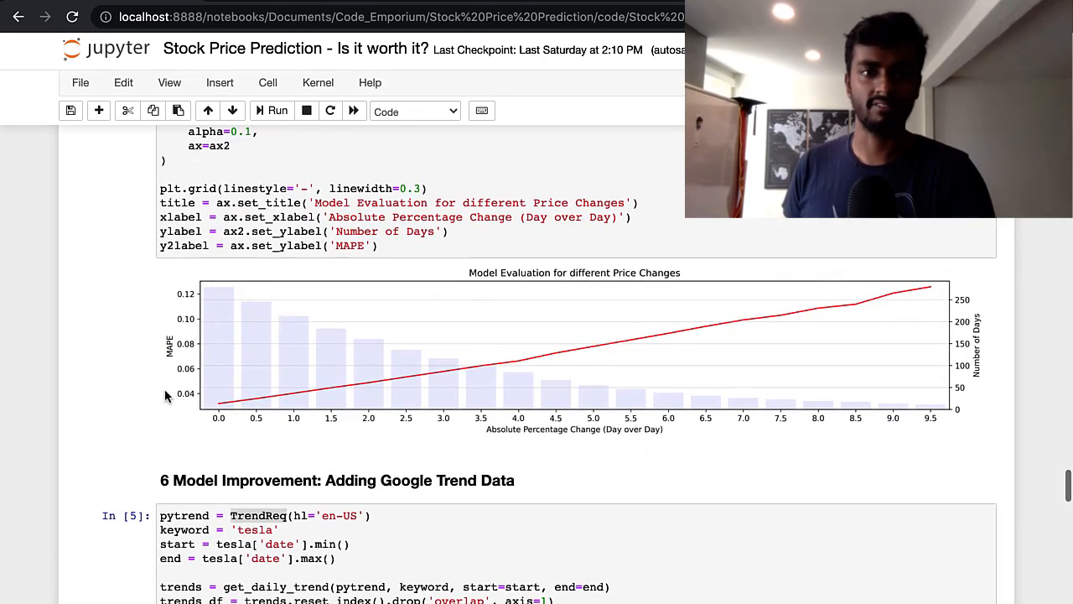
mouse_move(168, 350)
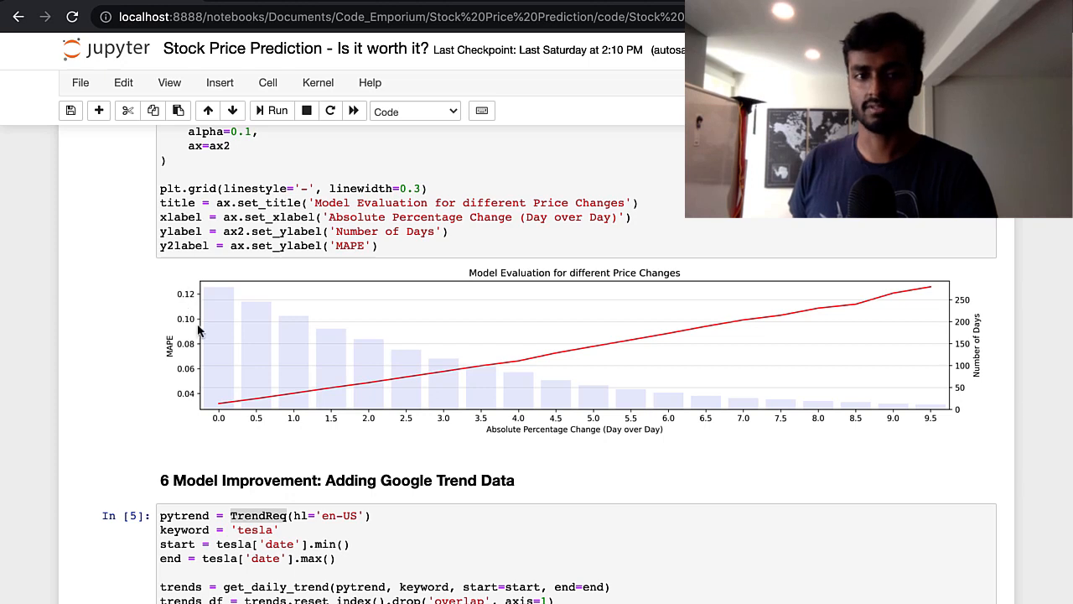
mouse_move(159, 389)
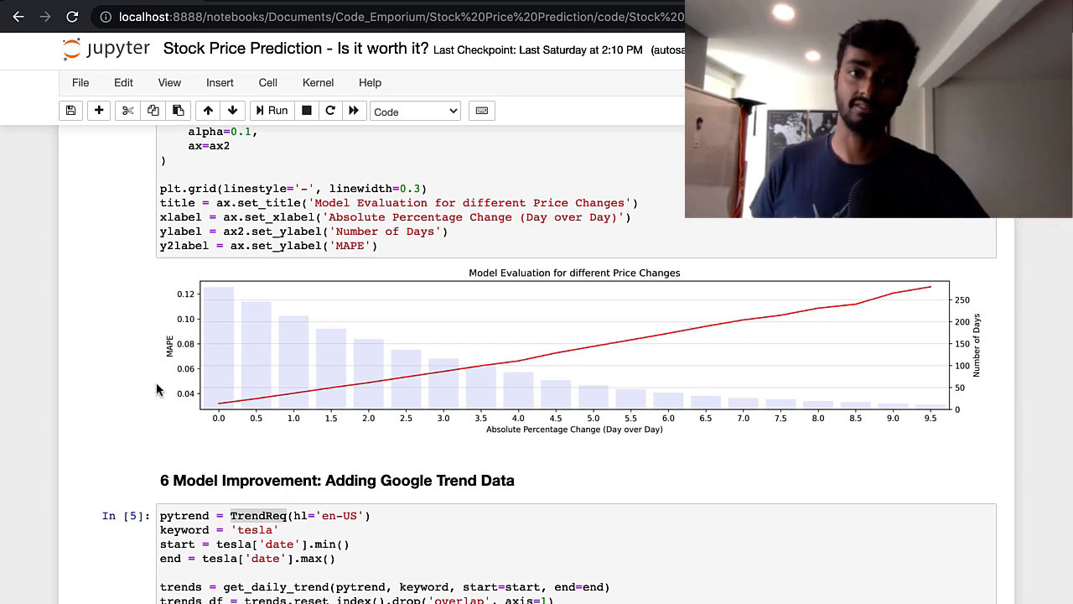
mouse_move(798, 318)
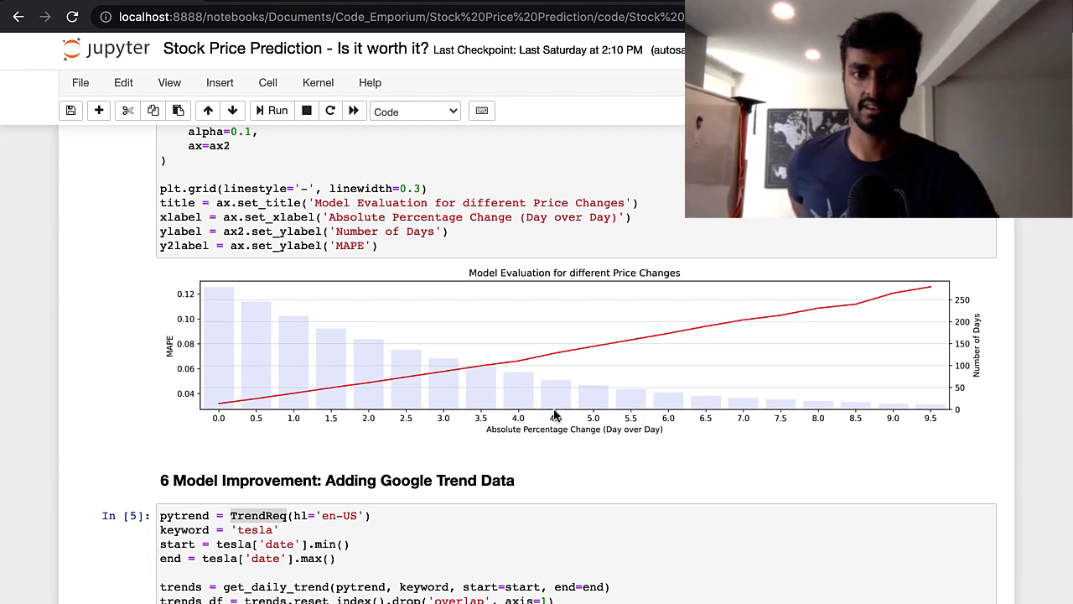
mouse_move(571, 419)
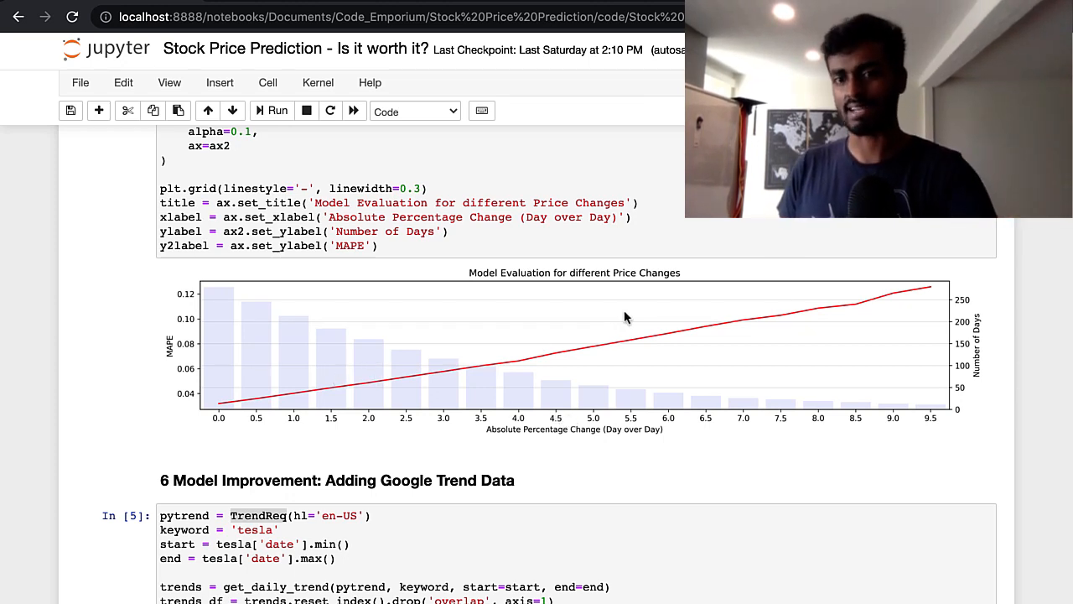
mouse_move(780, 302)
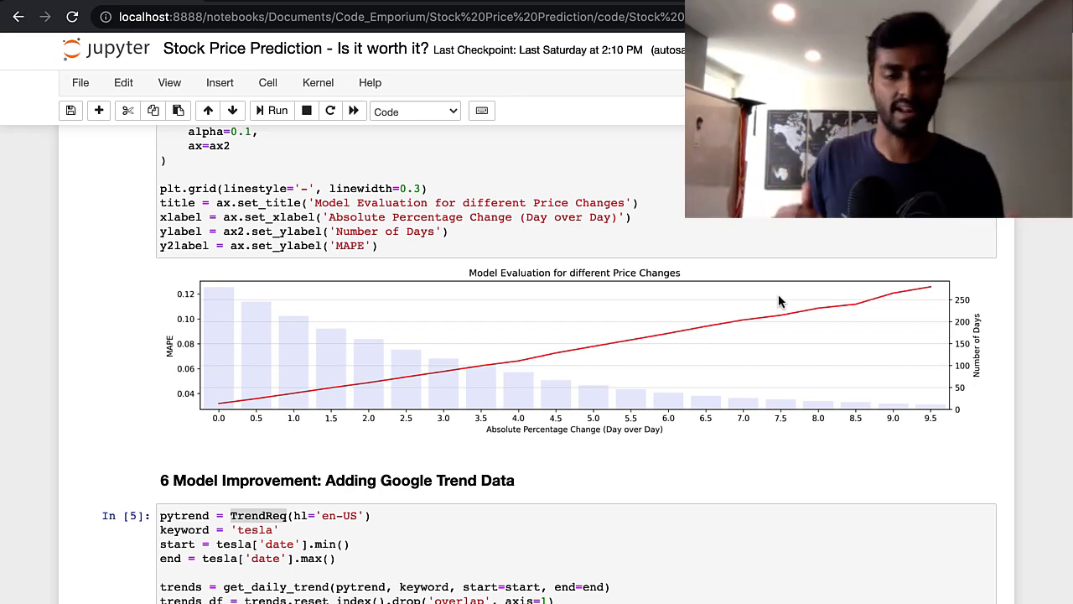
Step: Scroll the Google Trends page showing past-12-month US search interest for 'tesla'
scroll(down, 3)
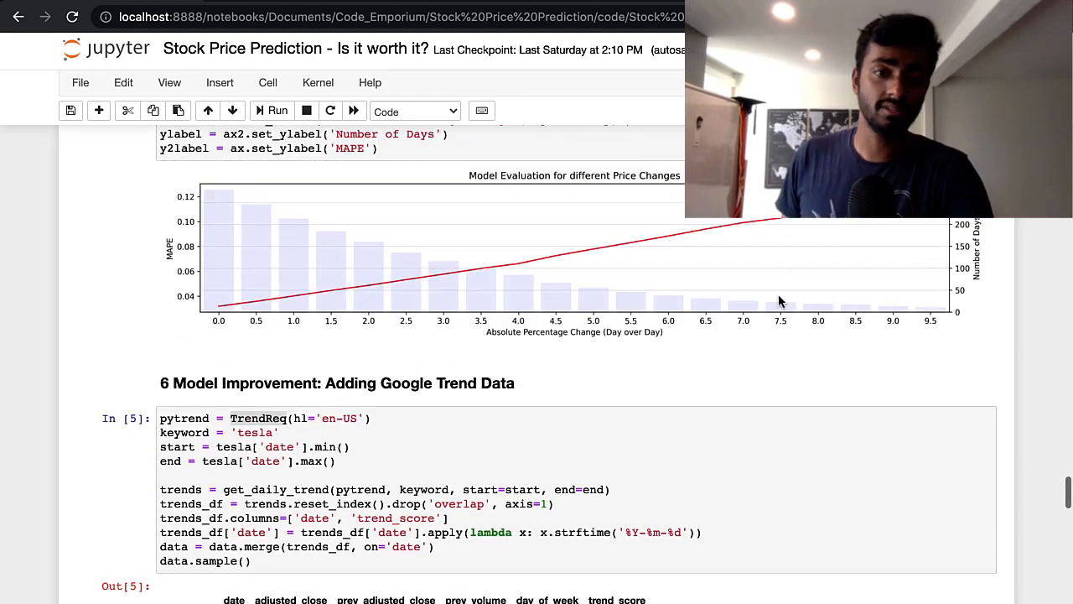
scroll(down, 3)
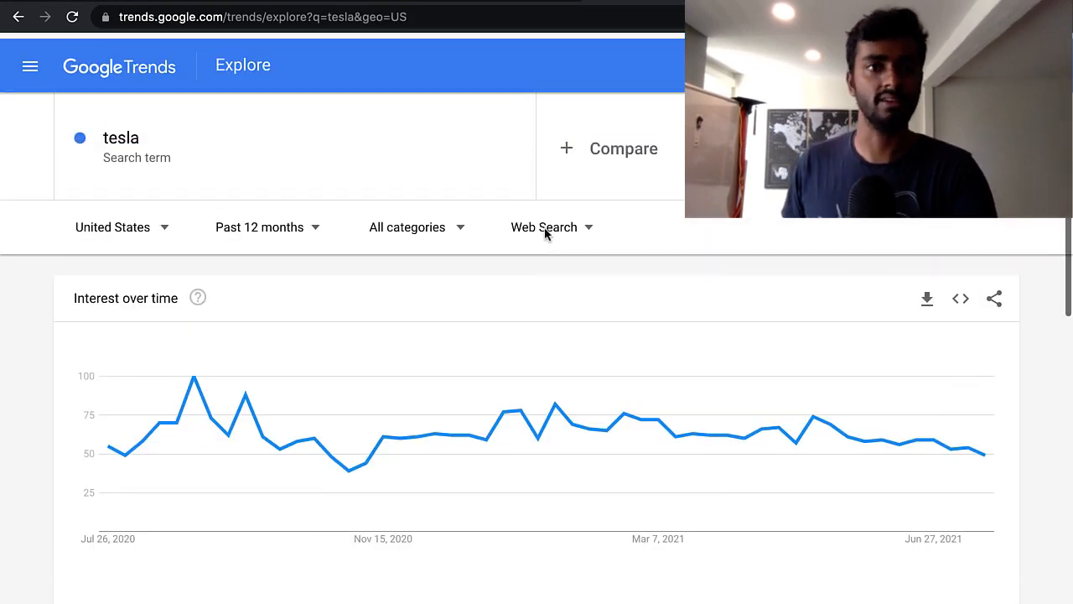
mouse_move(184, 436)
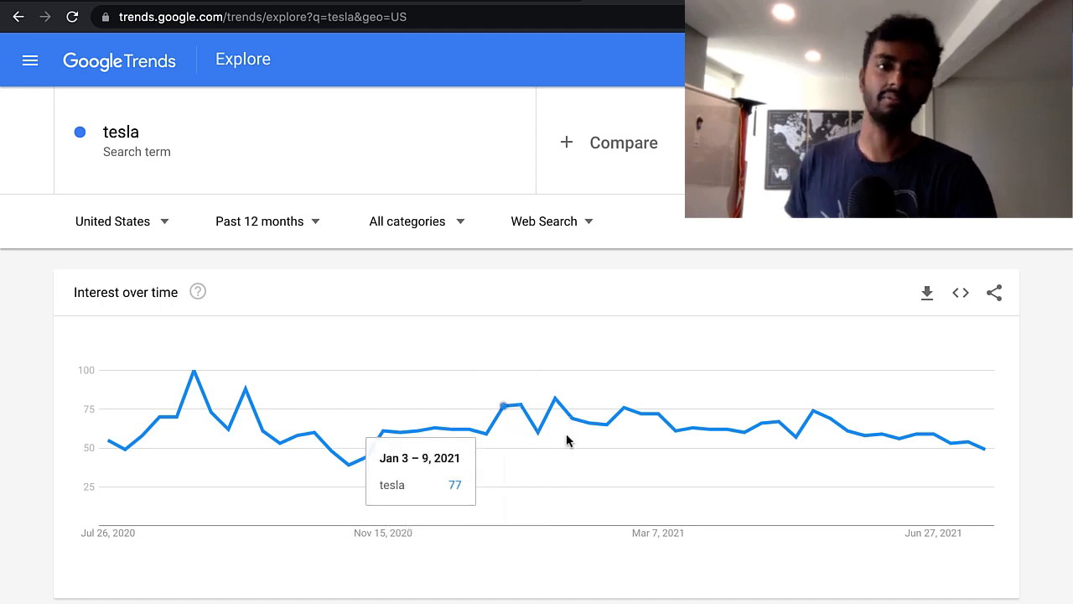
mouse_move(361, 319)
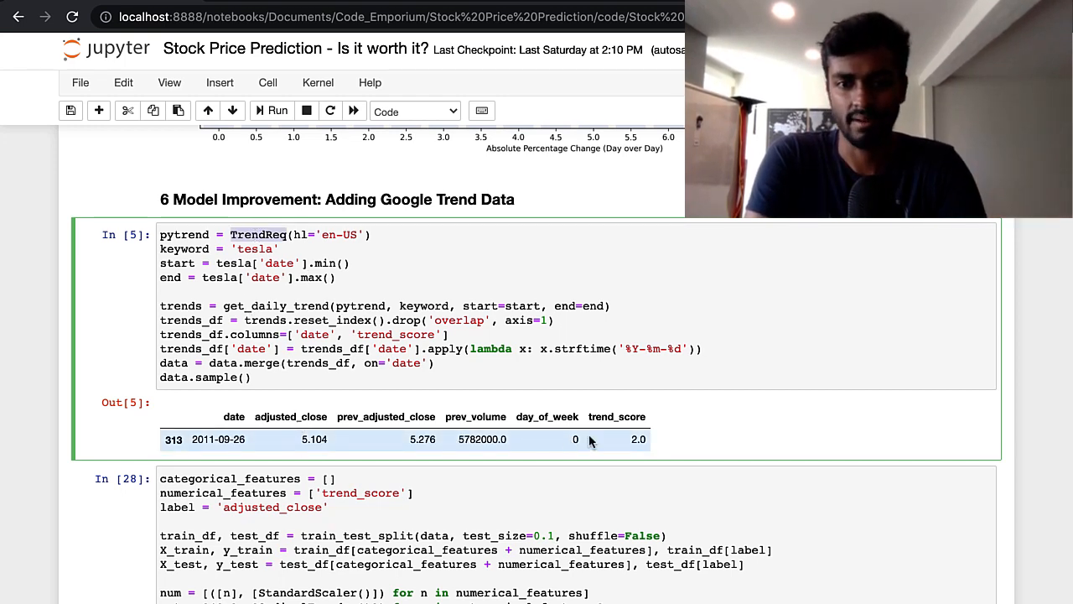
mouse_move(613, 440)
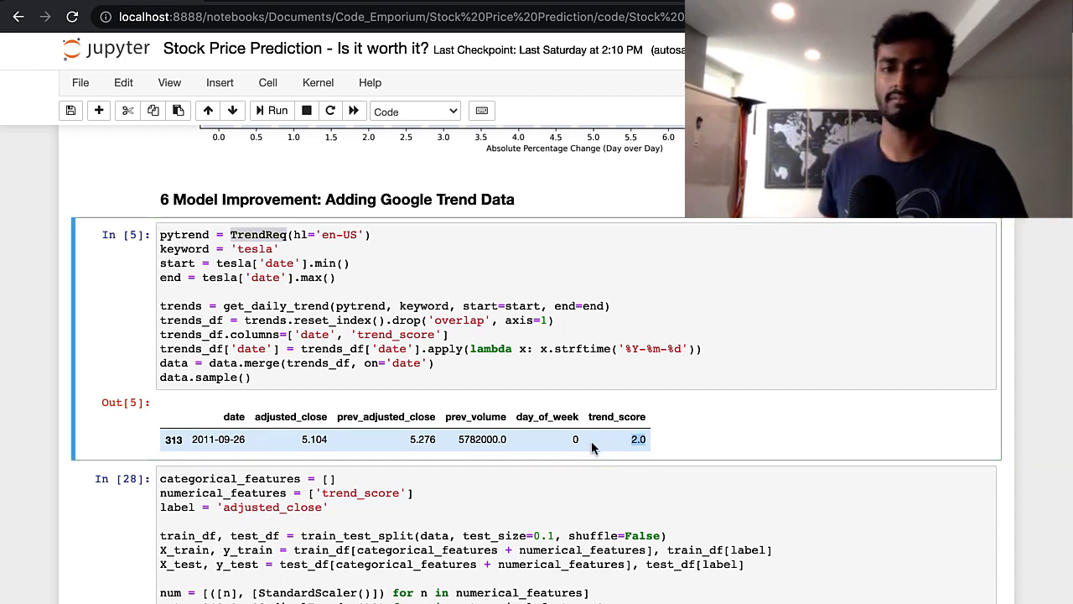
mouse_move(649, 453)
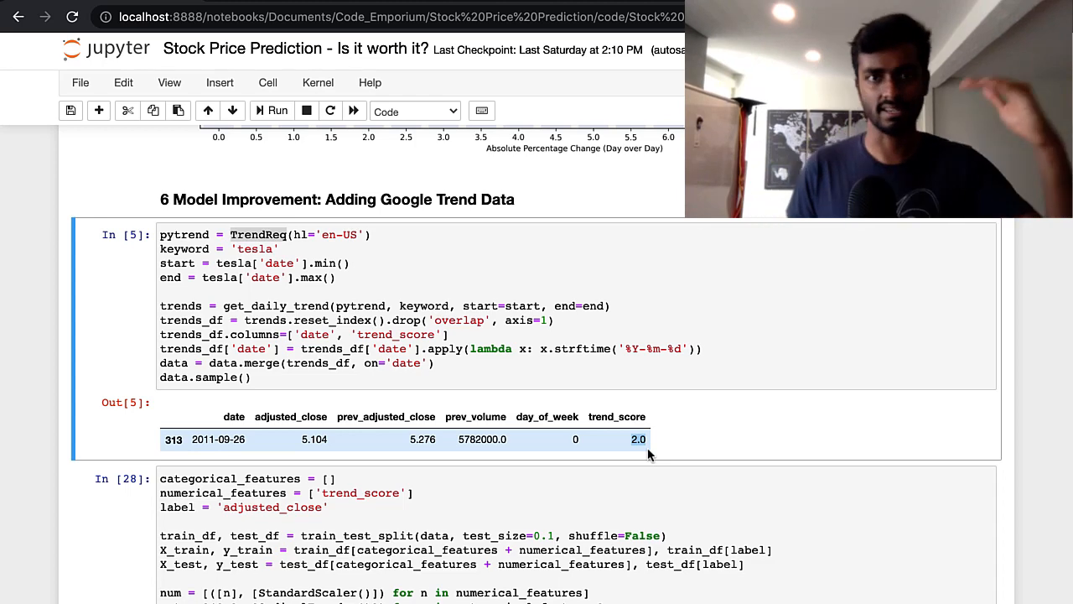
Step: Scroll to the Out[5] merged sample row showing trend_score 2.0
scroll(down, 3)
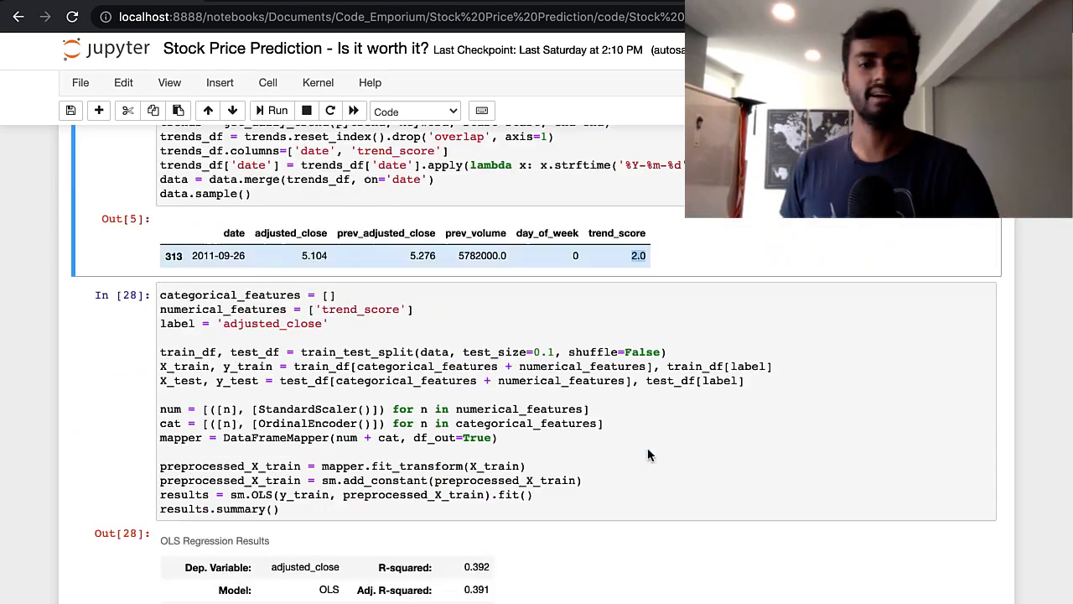
Step: Highlight the trend_score coefficient row in Out[28], then reach the 'Things to try' list and template imports
scroll(down, 3)
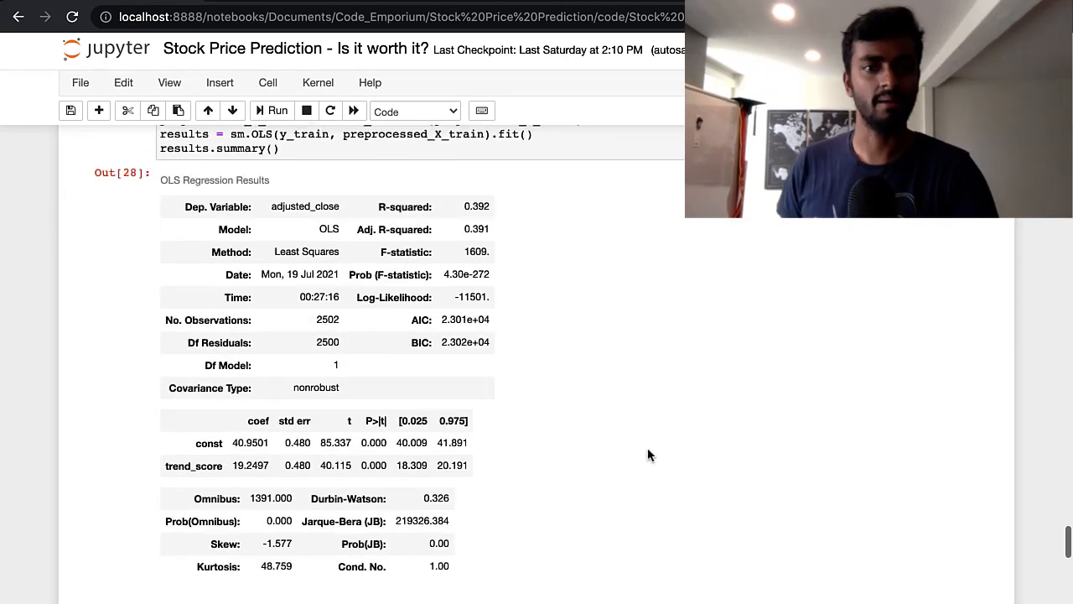
double_click(195, 466)
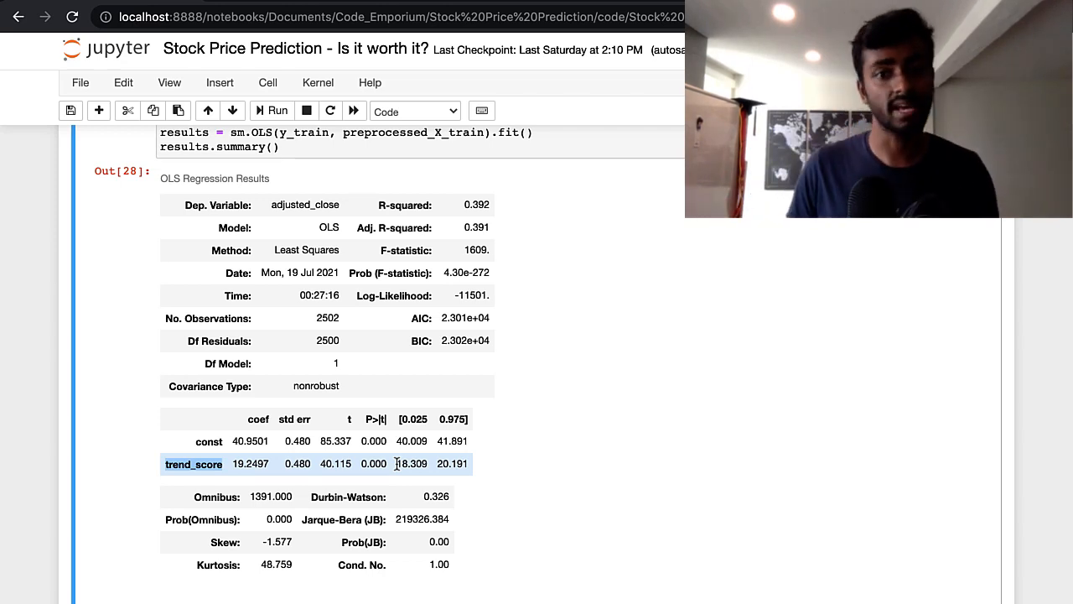
scroll(down, 3)
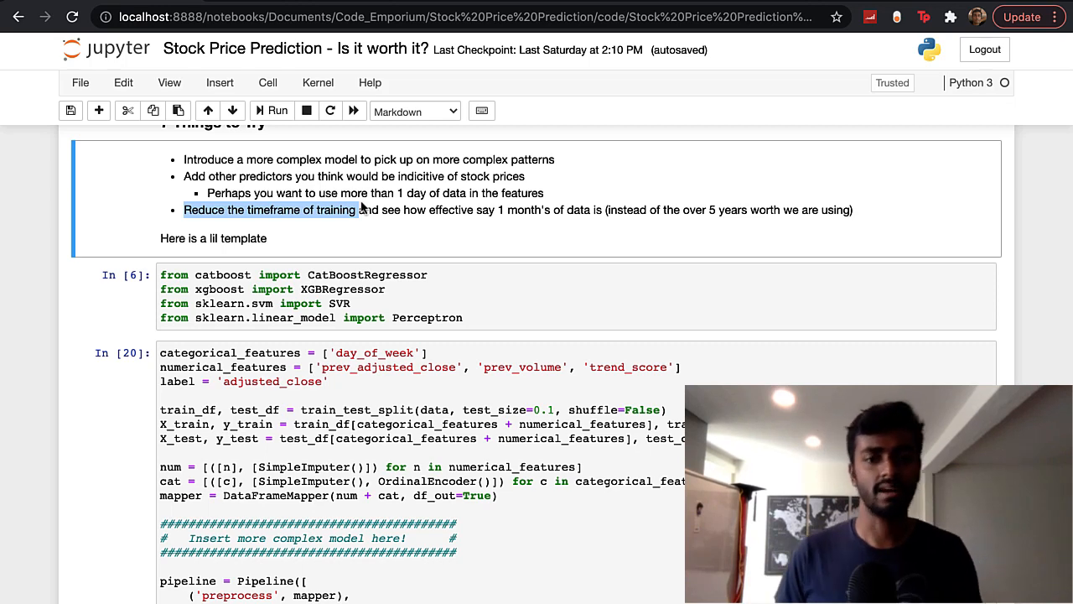
Step: Scroll through template cells In [20]-[22]: pipeline placeholder, evaluation call and perc_change performance loop
scroll(down, 3)
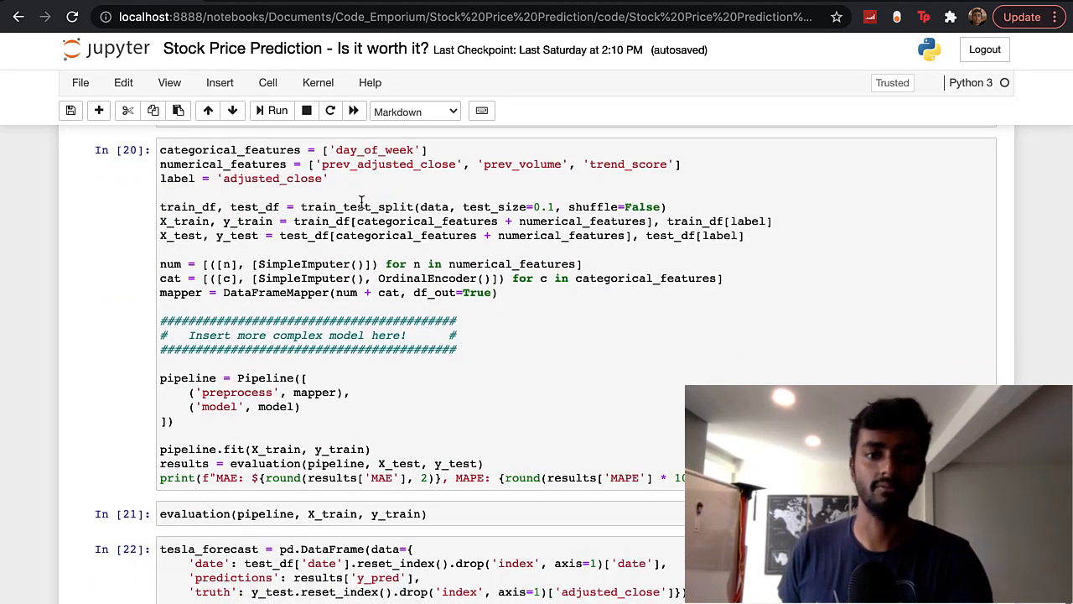
scroll(down, 3)
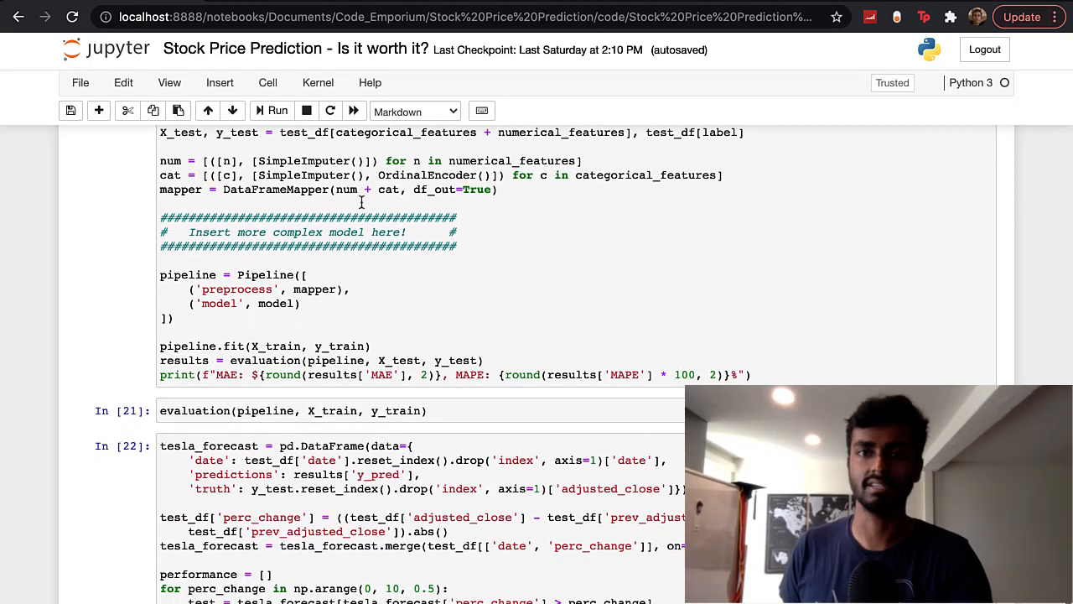
scroll(down, 3)
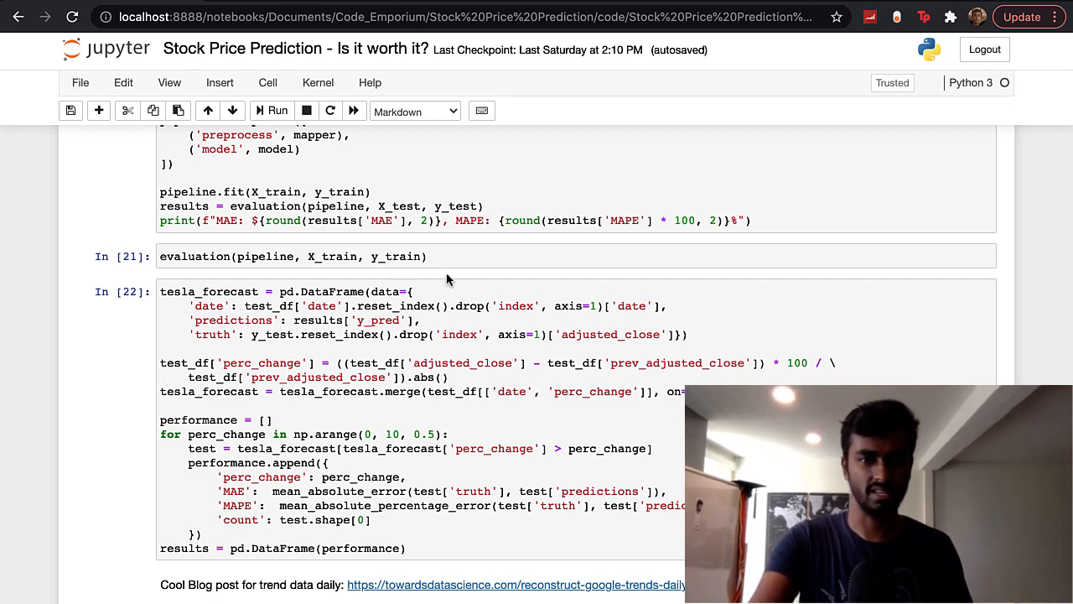
scroll(up, 3)
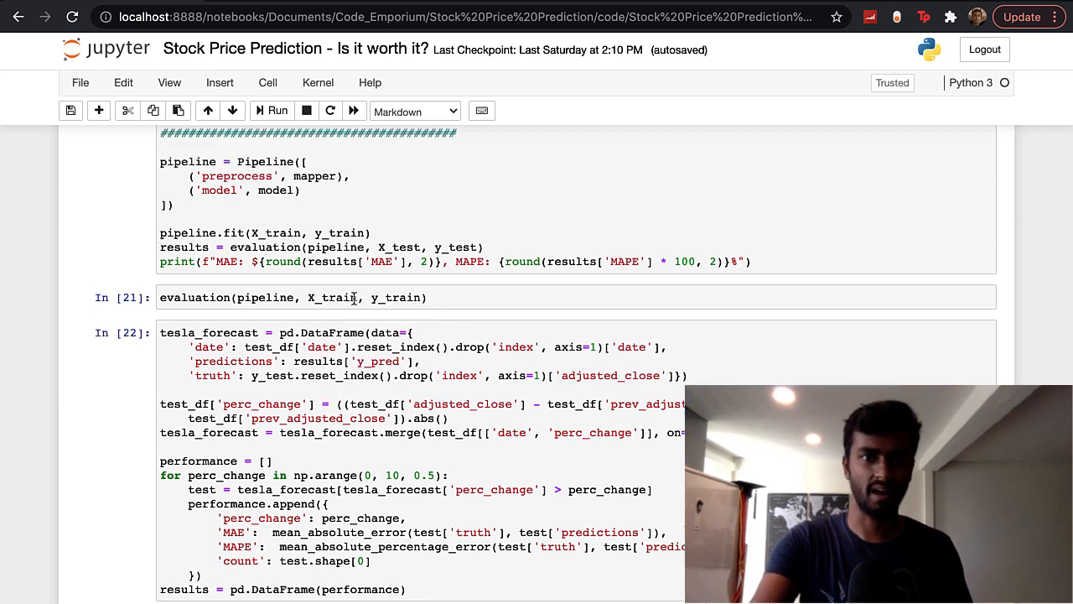